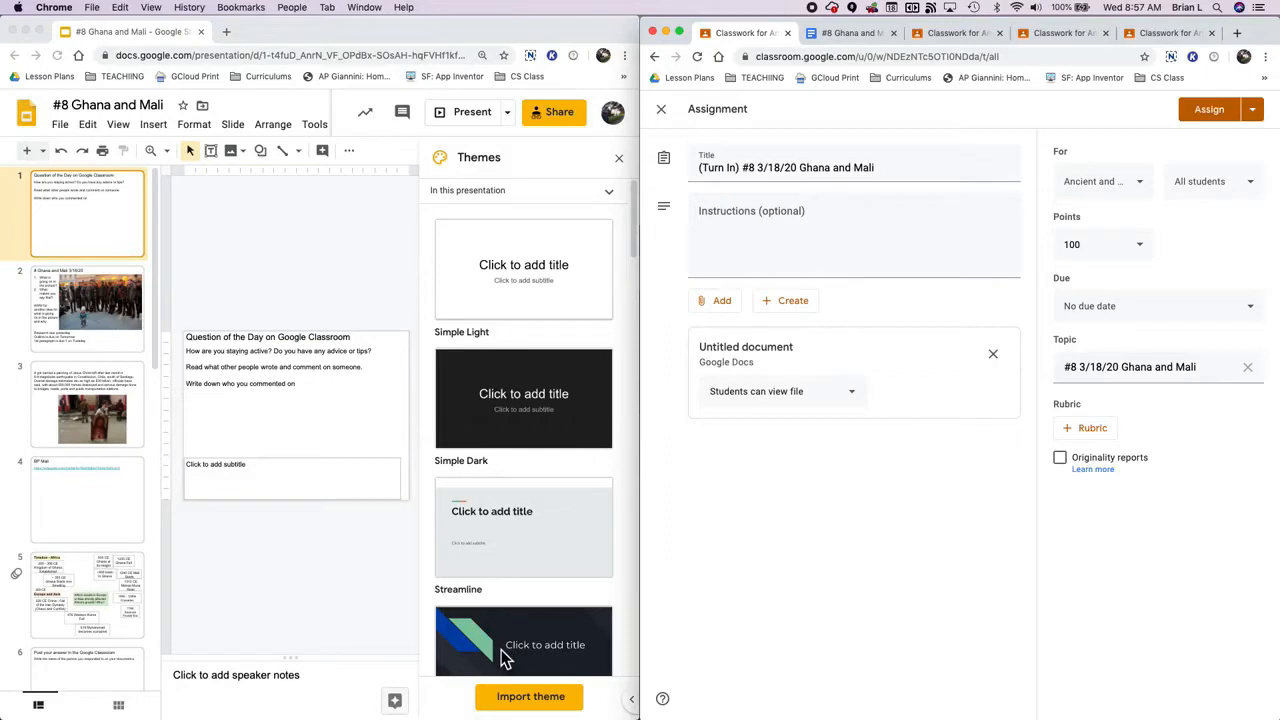
mouse_move(488, 660)
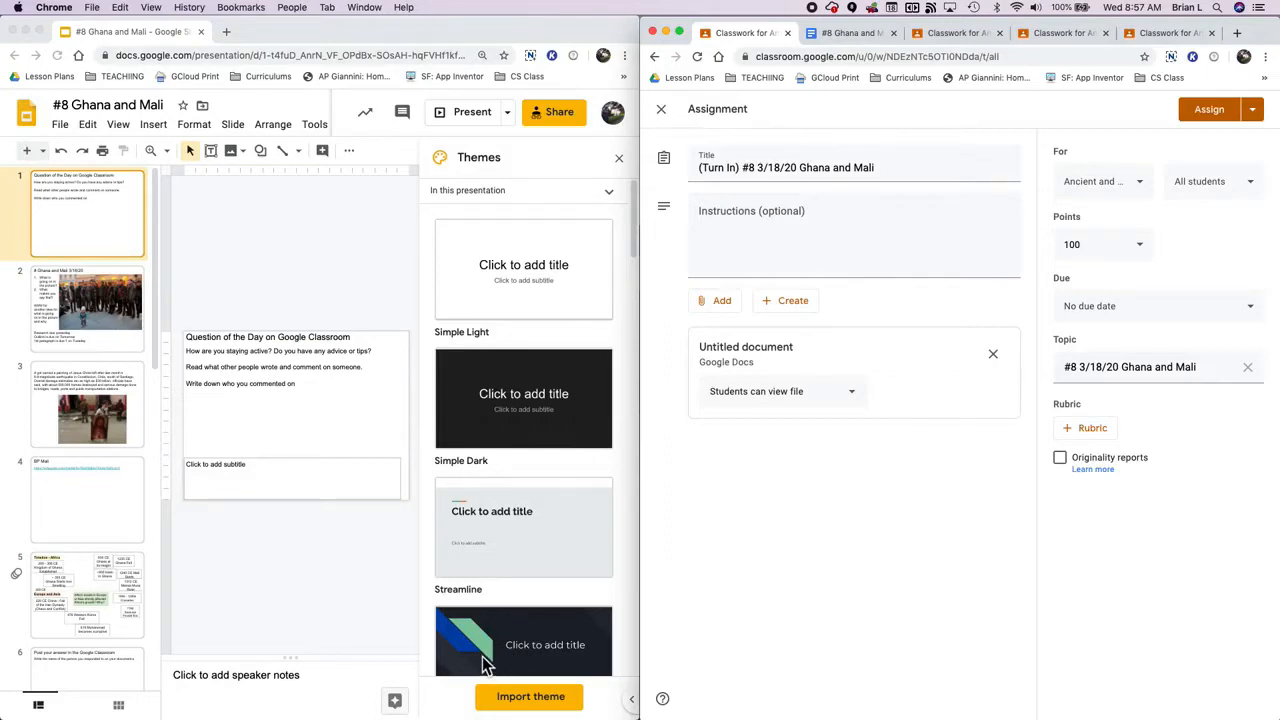
mouse_move(358, 160)
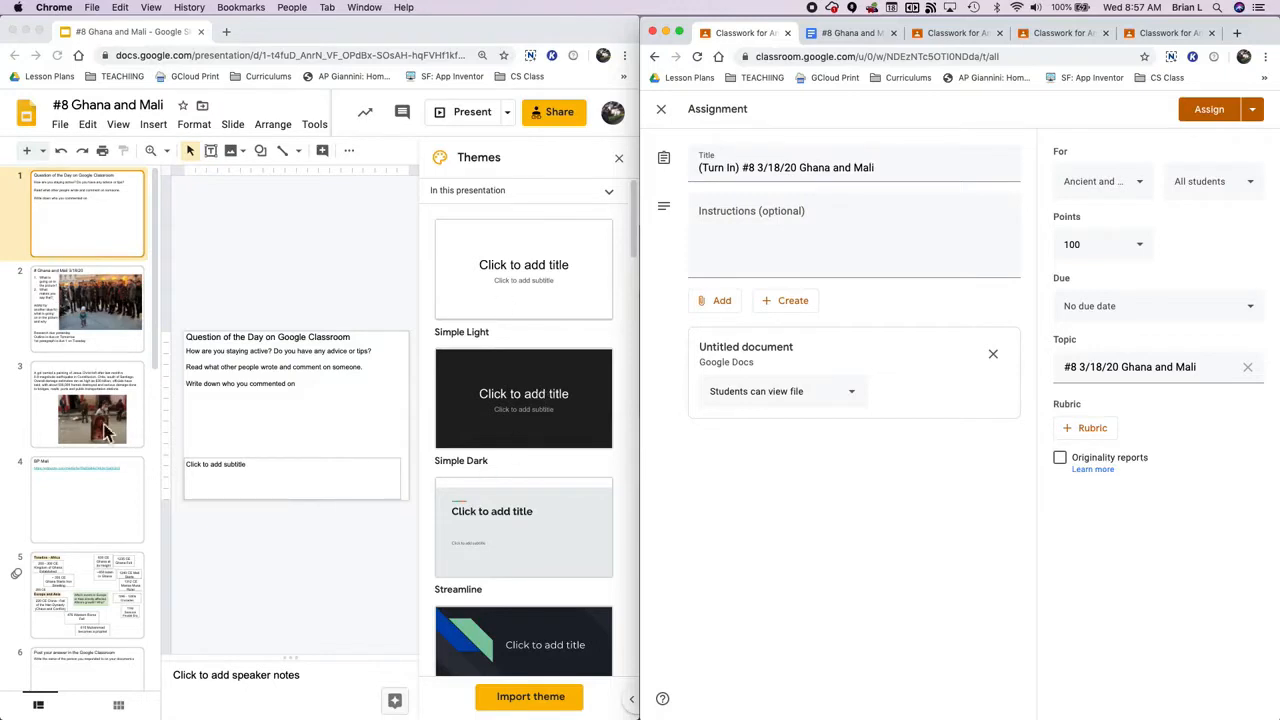
mouse_move(112, 252)
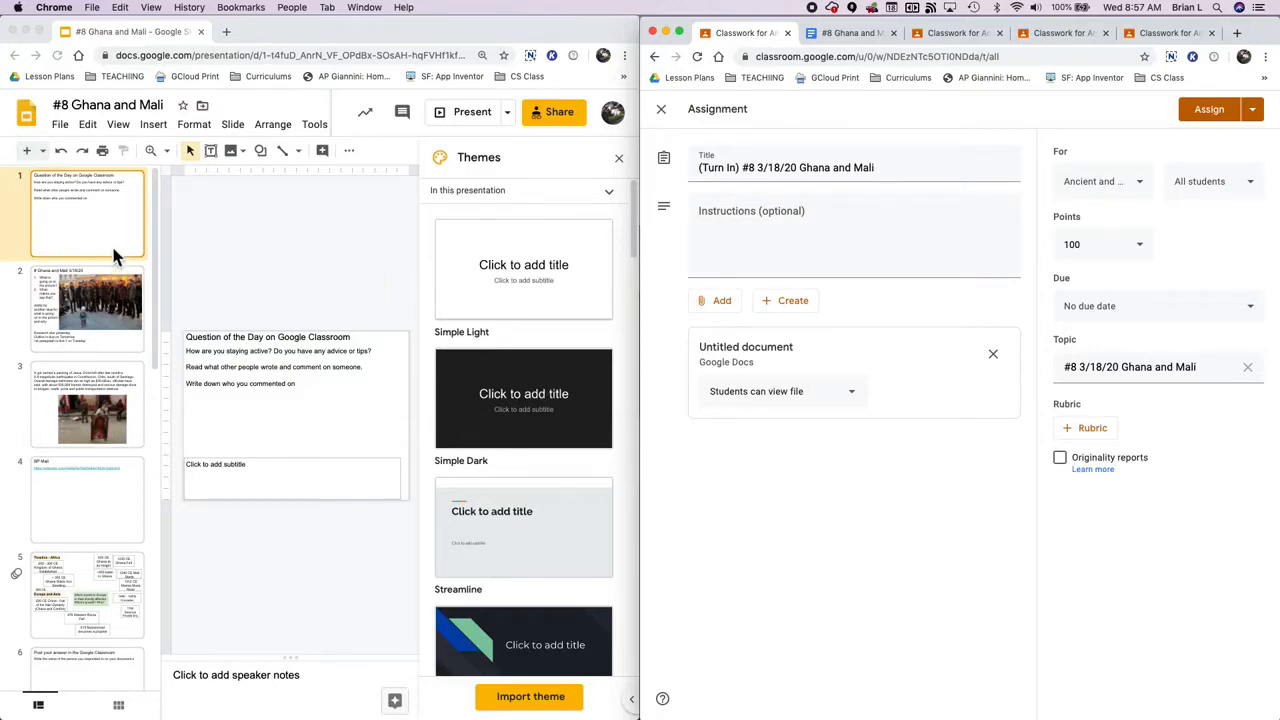
Step: Bring up slide 11, 'P2 Qs', in the Ghana and Mali slide deck
left_click(88, 500)
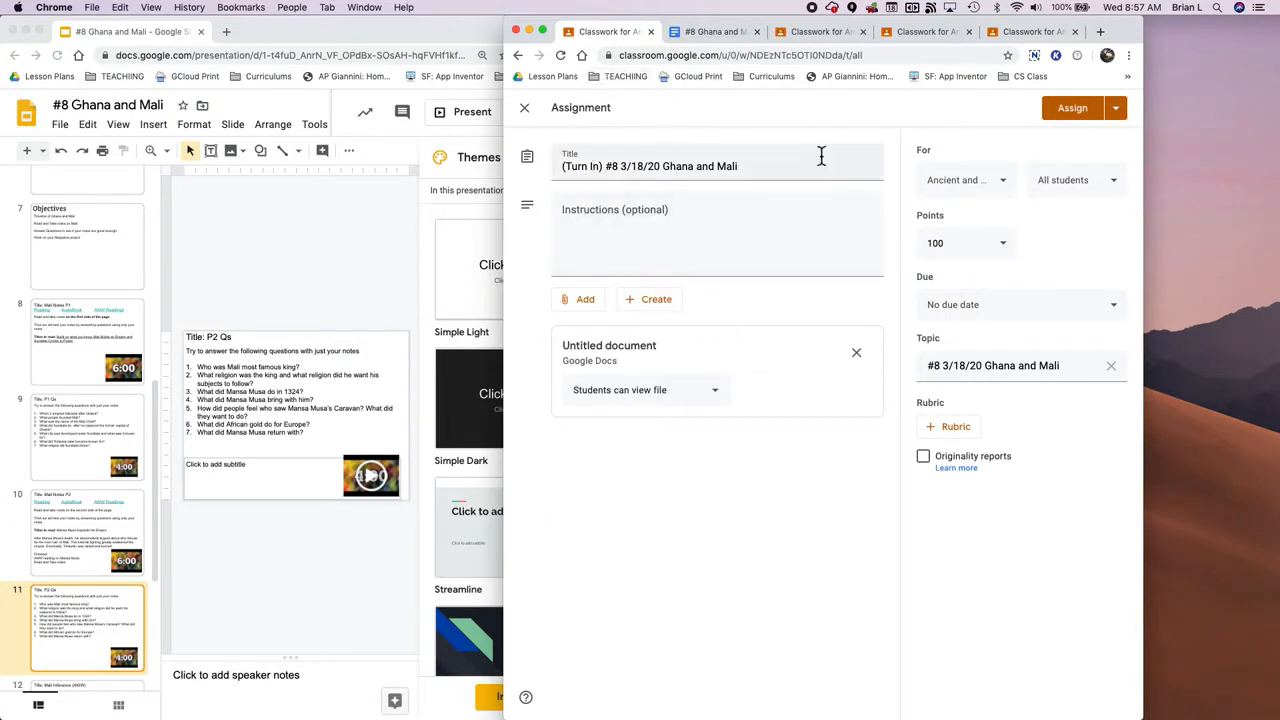
mouse_move(814, 132)
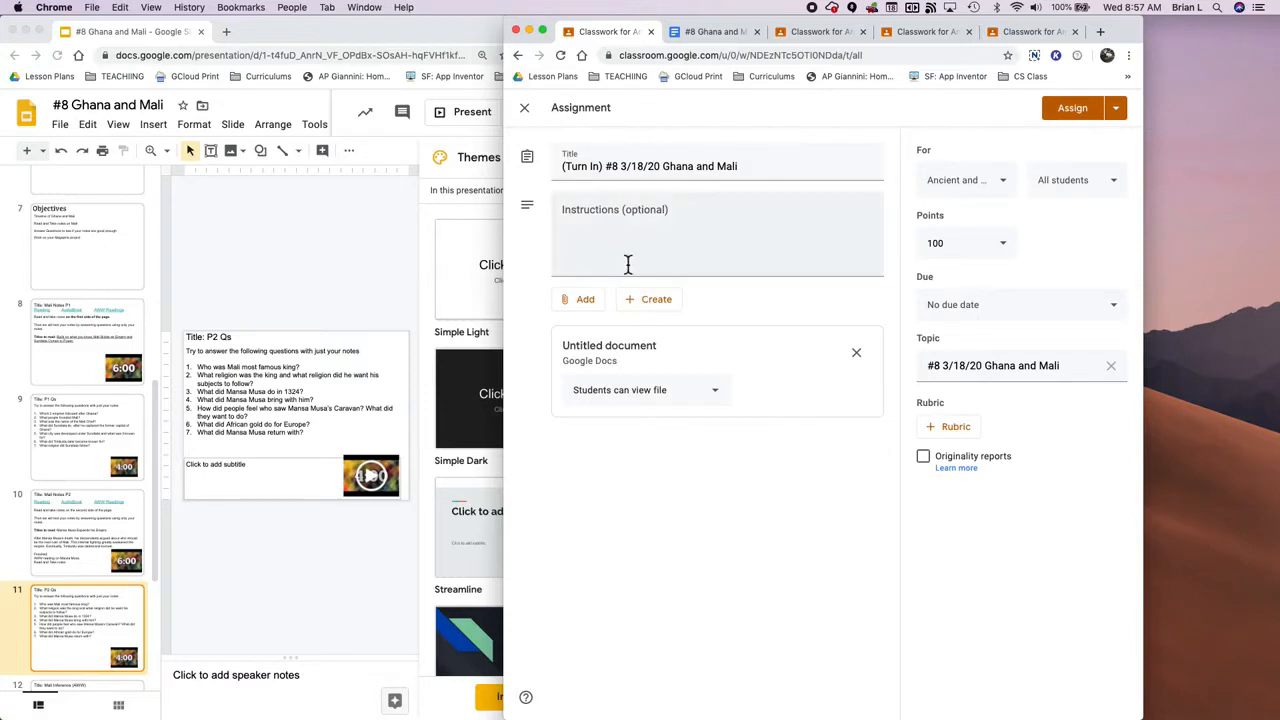
Step: Change the attached Untitled document from 'Students can view file' to 'Make a copy for each student'
left_click(648, 300)
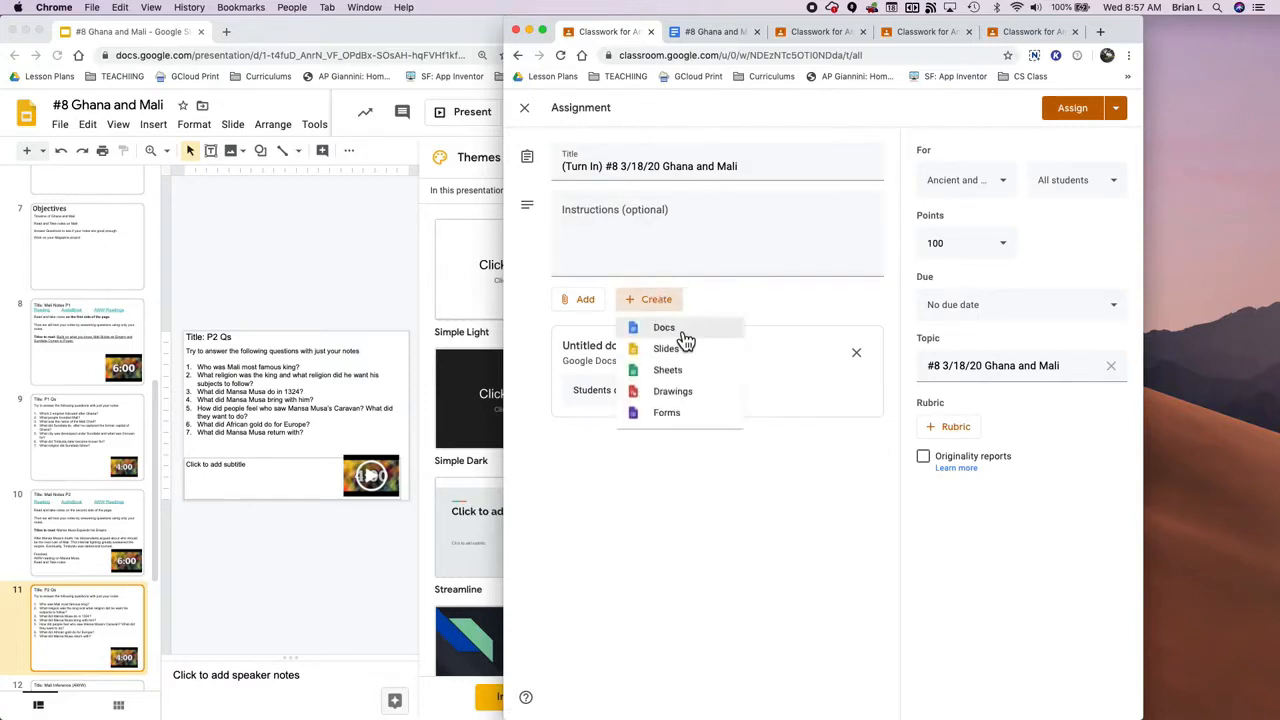
left_click(664, 328)
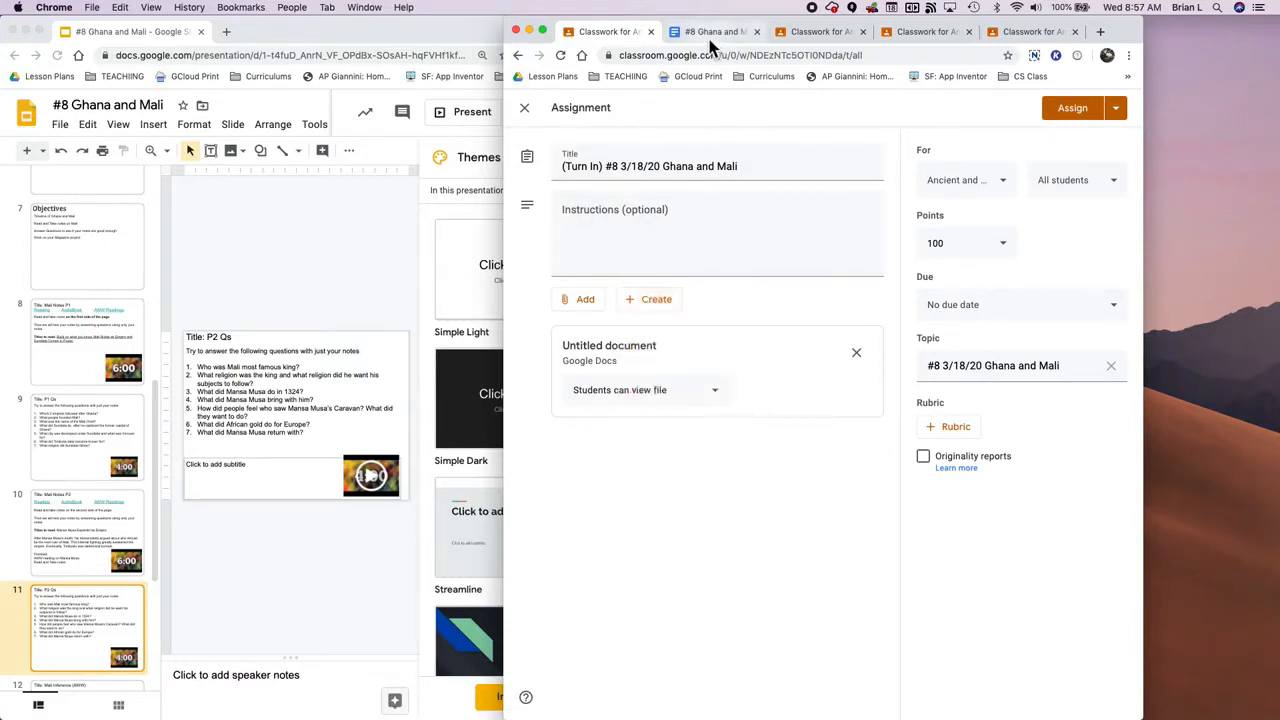
left_click(716, 32)
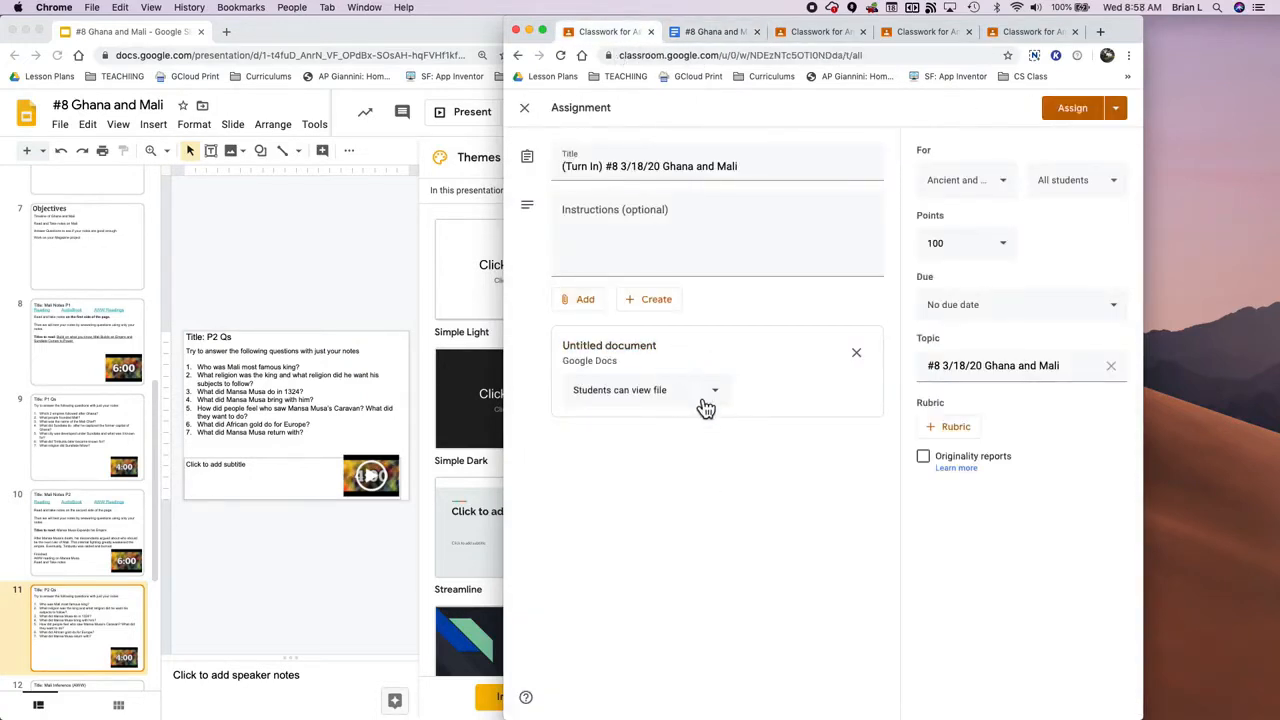
left_click(704, 390)
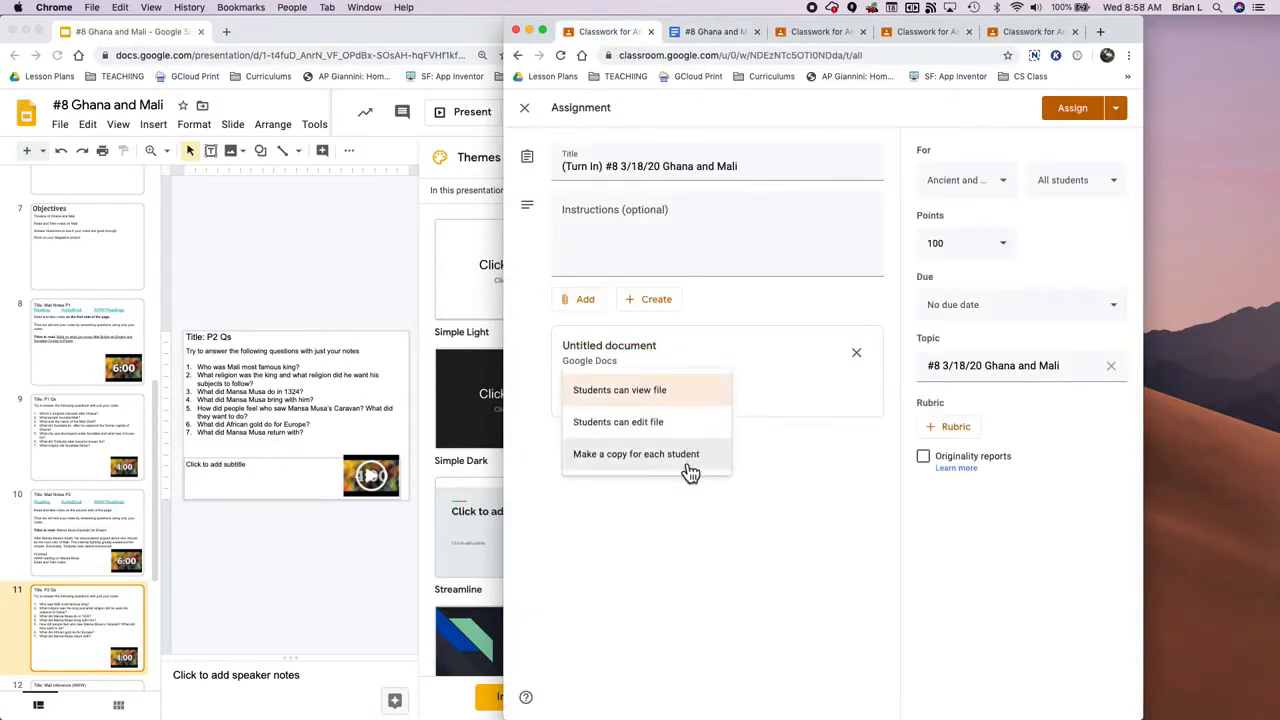
left_click(640, 454)
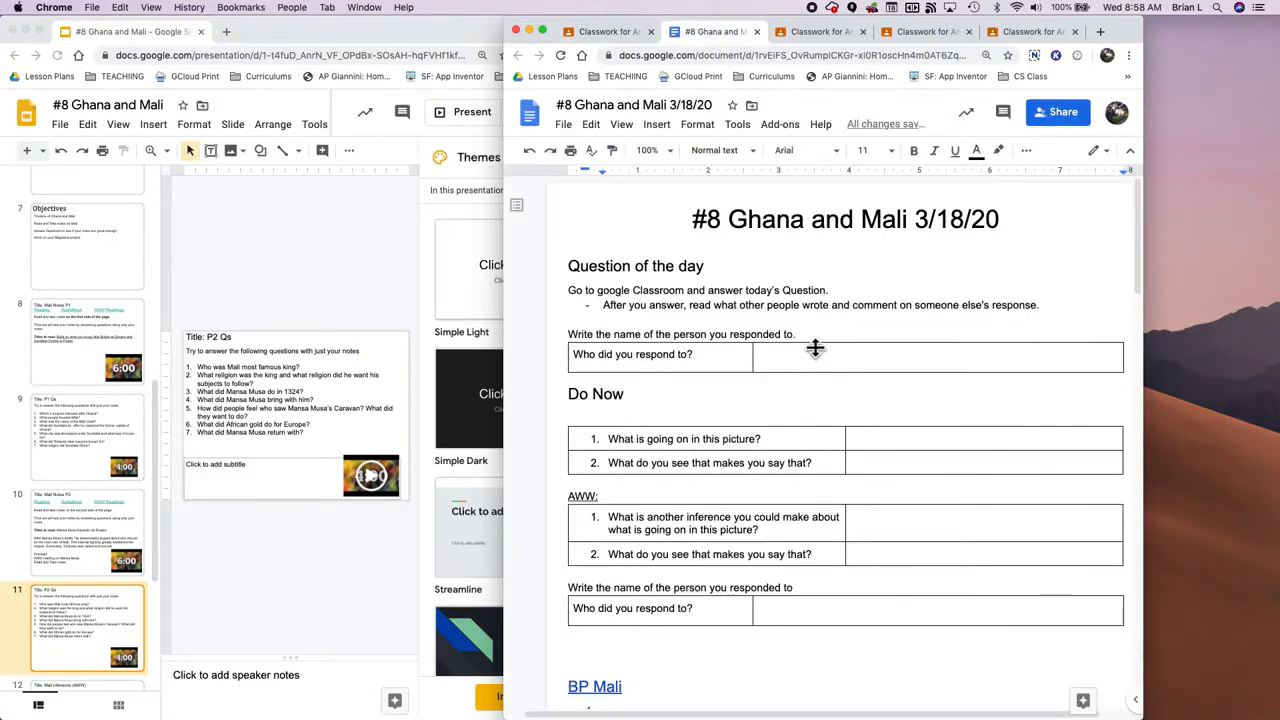
Step: Scroll down the #8 Ghana and Mali 3/18/20 worksheet to the BP Mali list
scroll("down", 3)
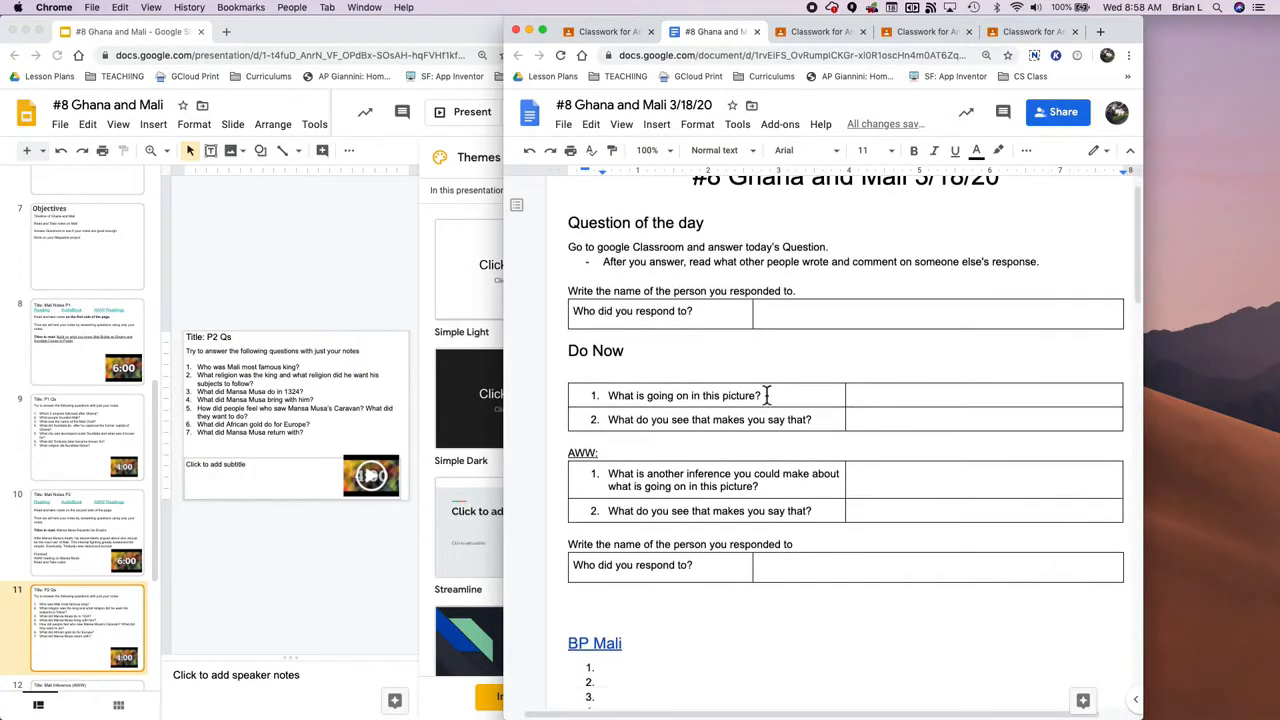
scroll("down", 3)
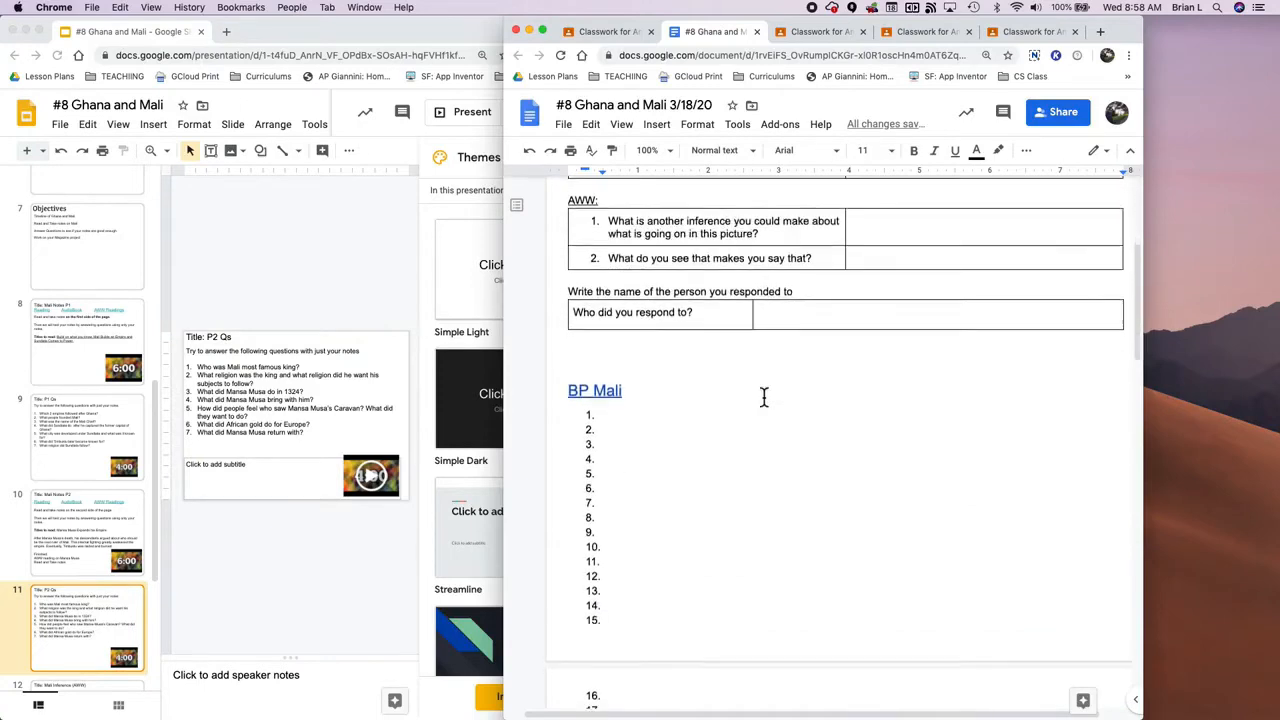
scroll("down", 3)
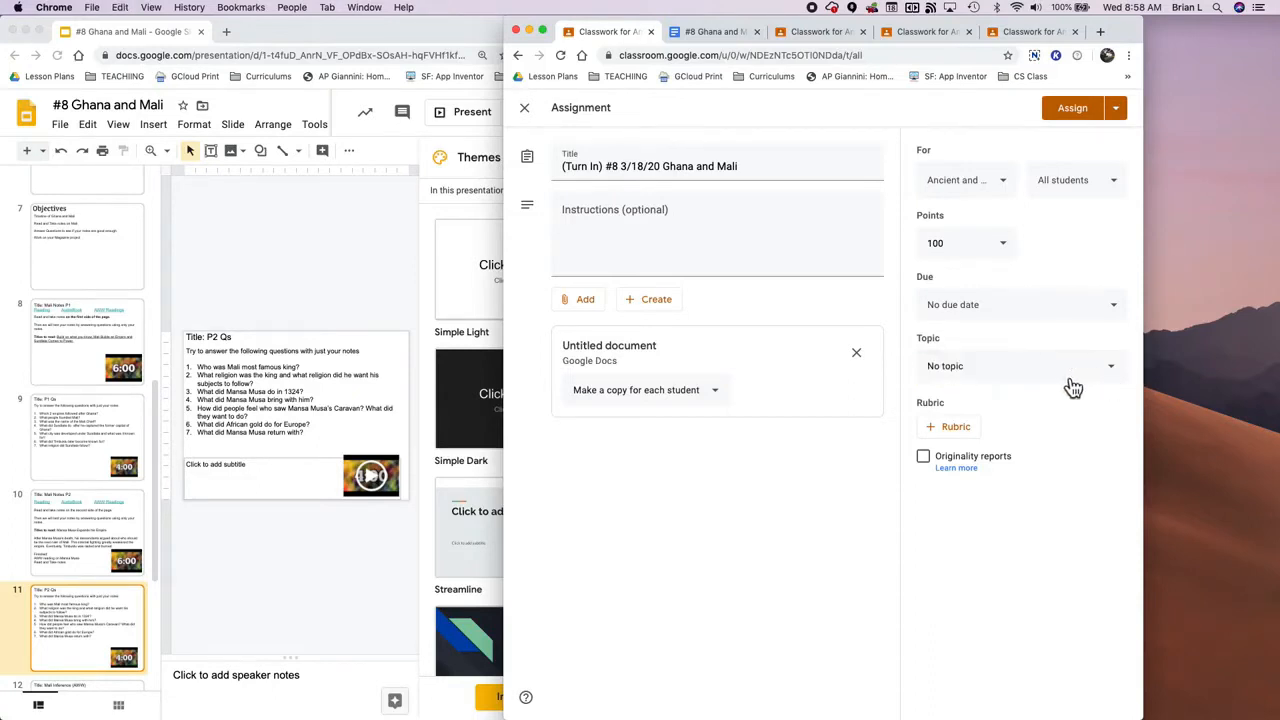
Step: Create a new topic '#8 3/18/20 Ghana and Mali' for the assignment
left_click(1020, 366)
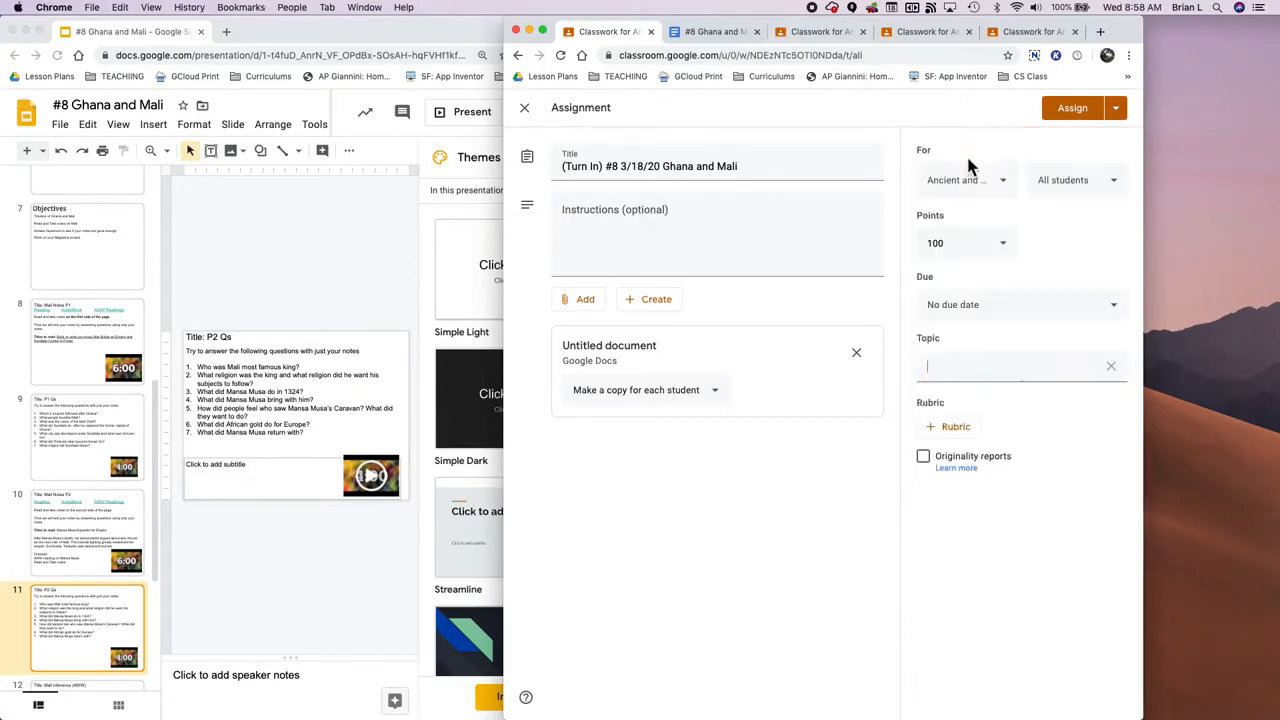
type("#8 3/18/20 Ghana and Mali")
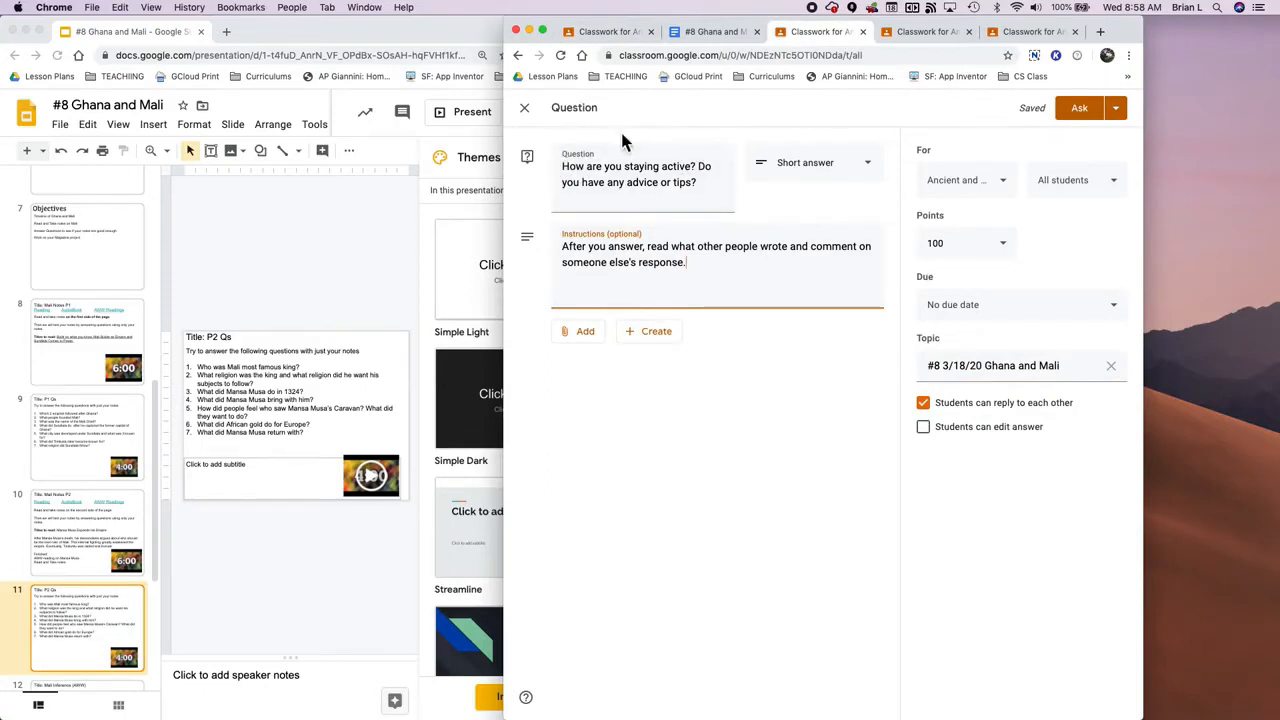
mouse_move(616, 128)
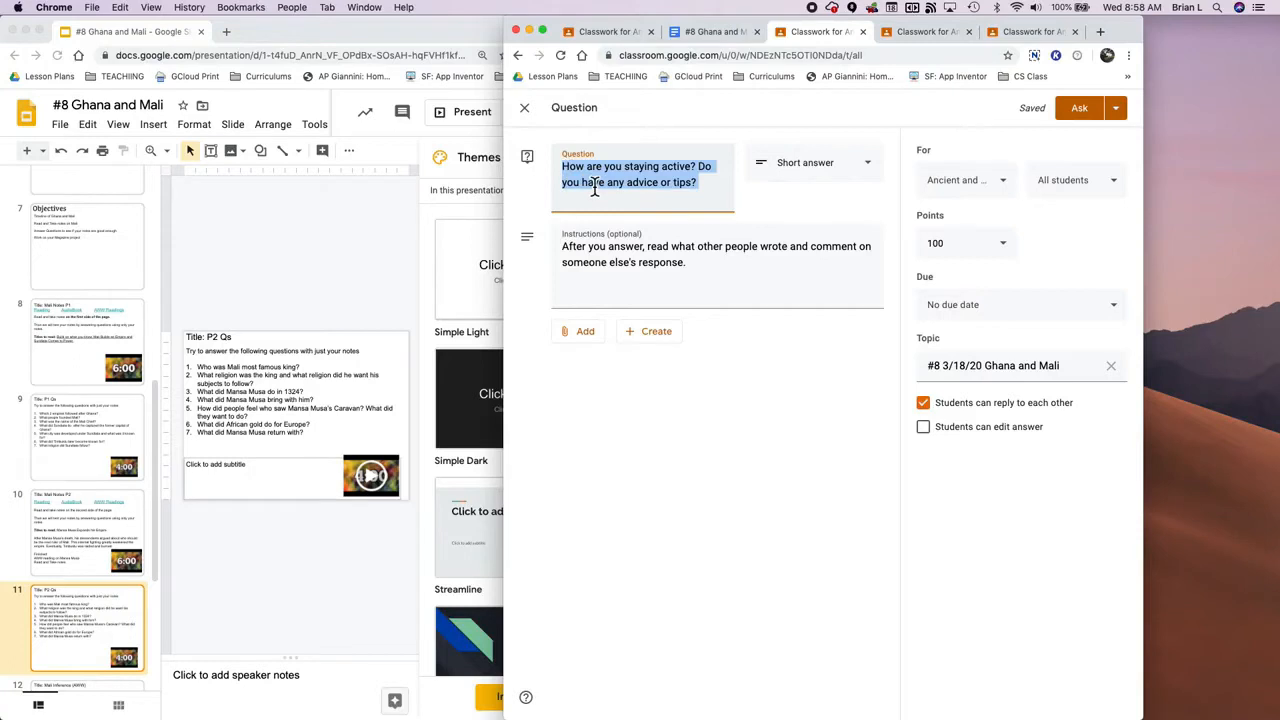
mouse_move(604, 190)
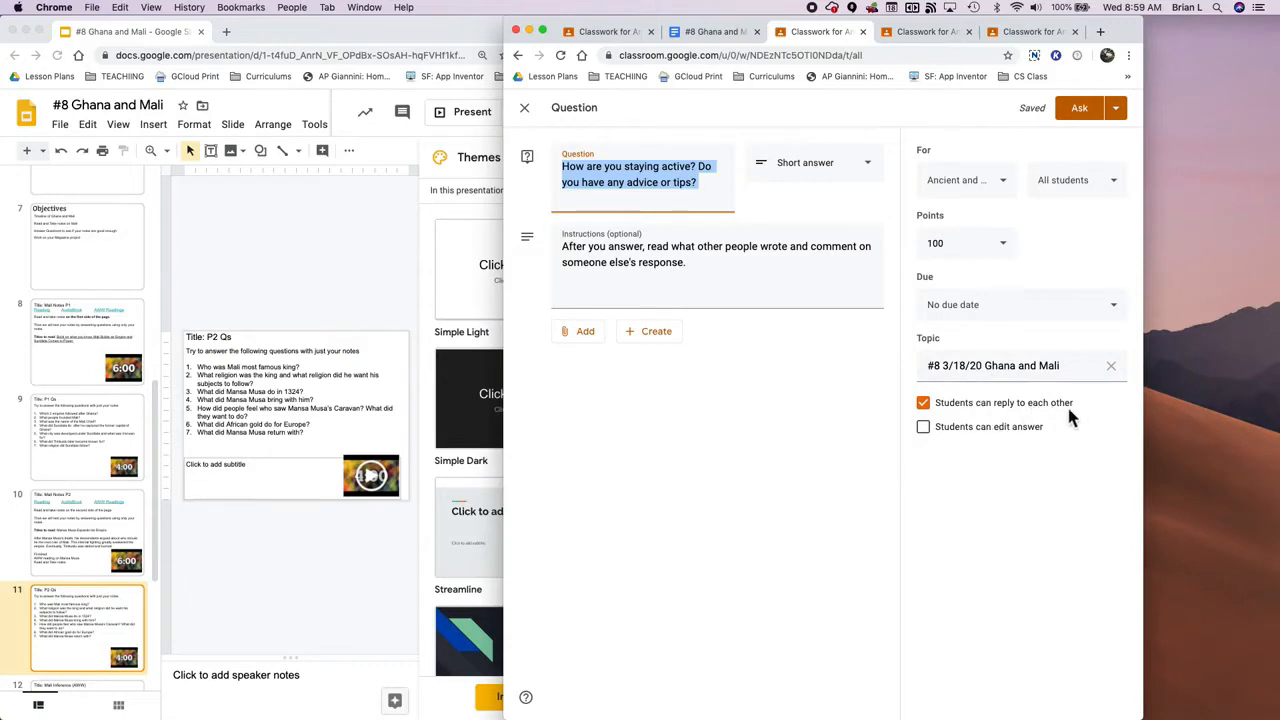
Step: Allow students to edit answers and create topic '#8 3/18/20 Ghana and Mali' for the question
left_click(924, 426)
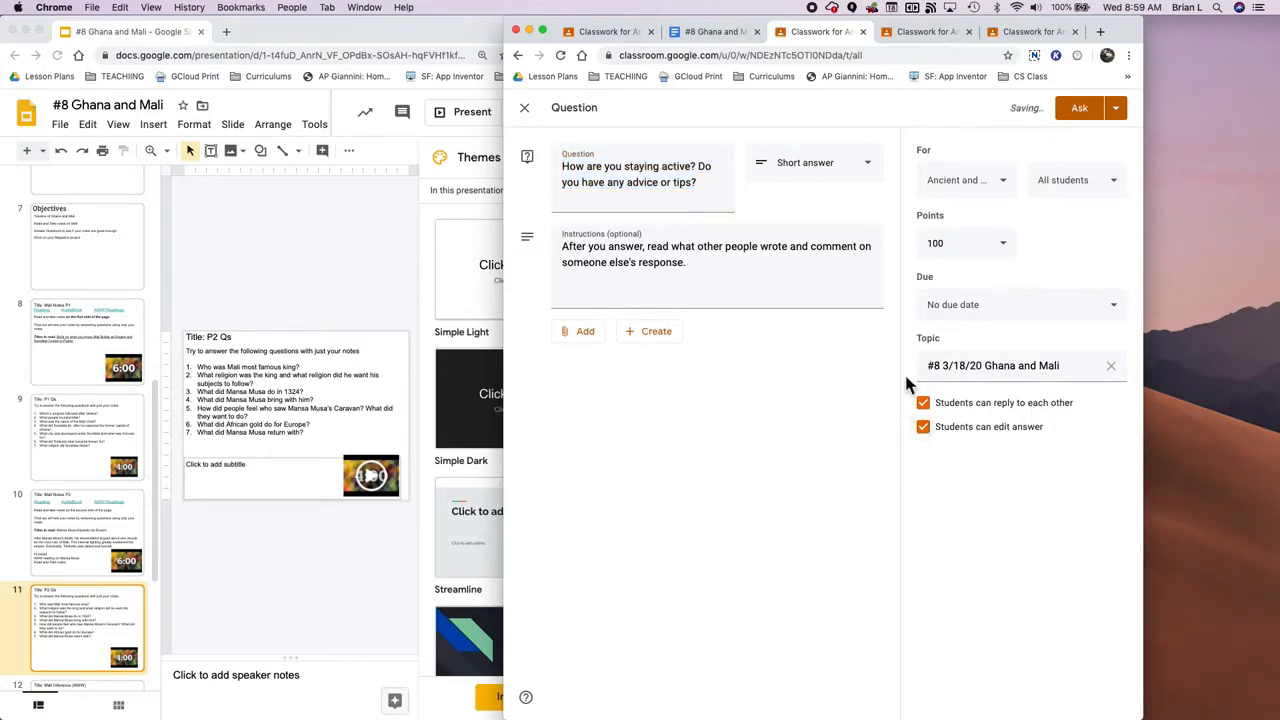
left_click(1112, 366)
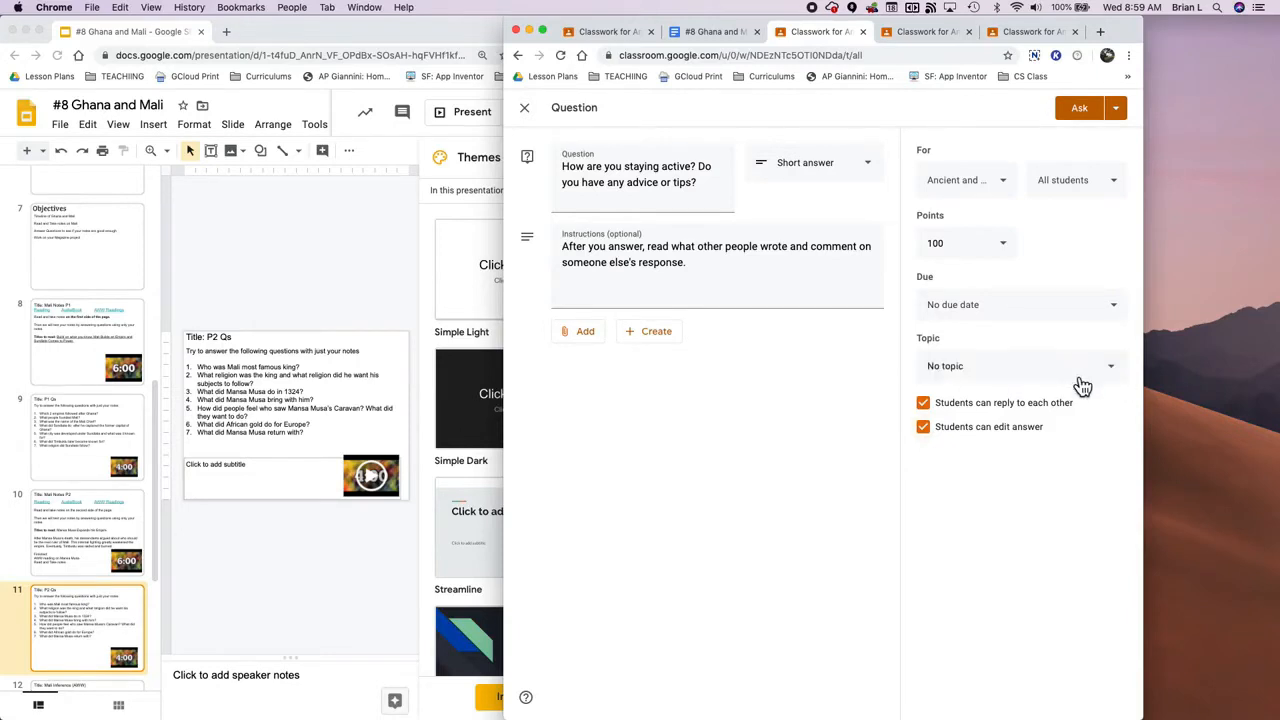
left_click(1010, 366)
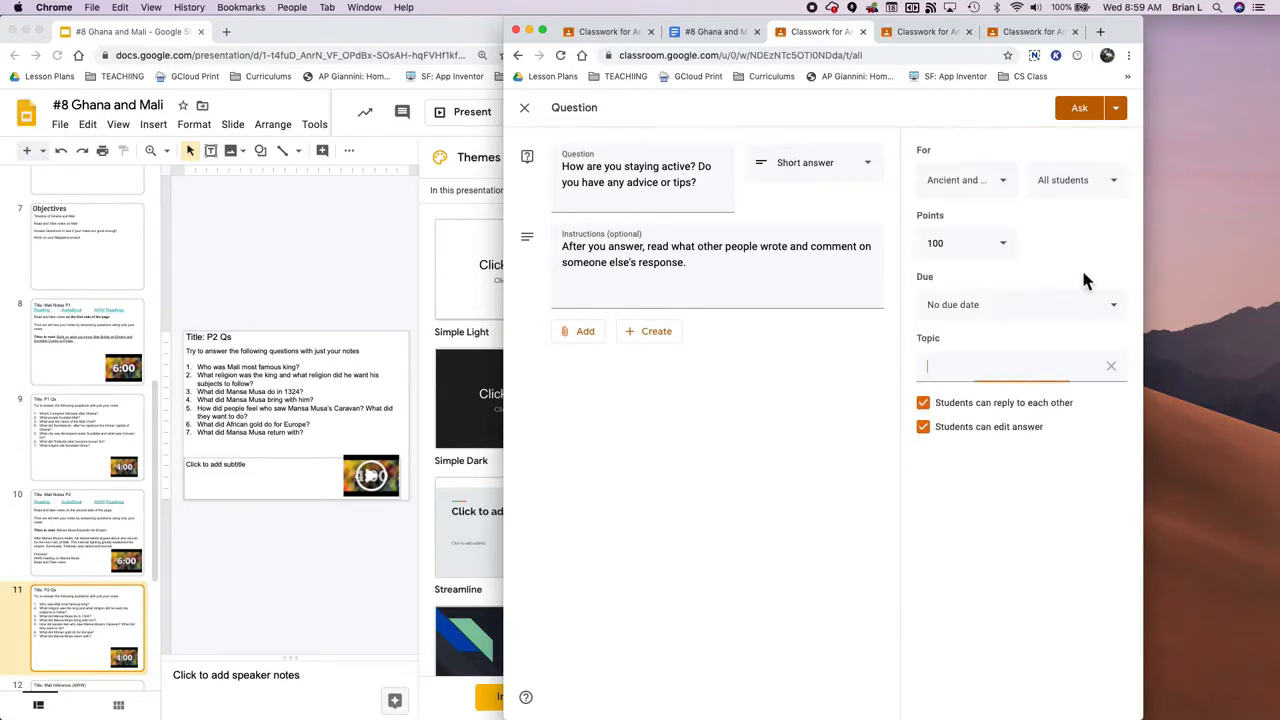
type("#8 3/18/20 Ghana and Mali")
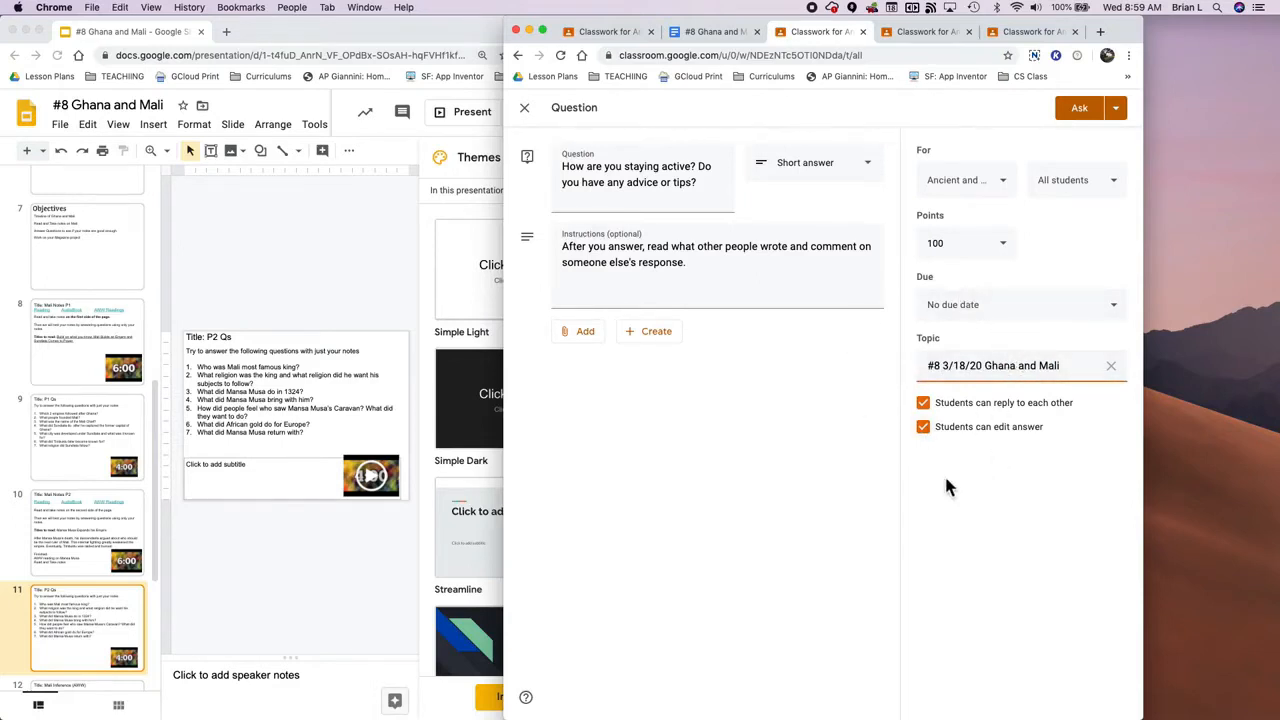
mouse_move(910, 56)
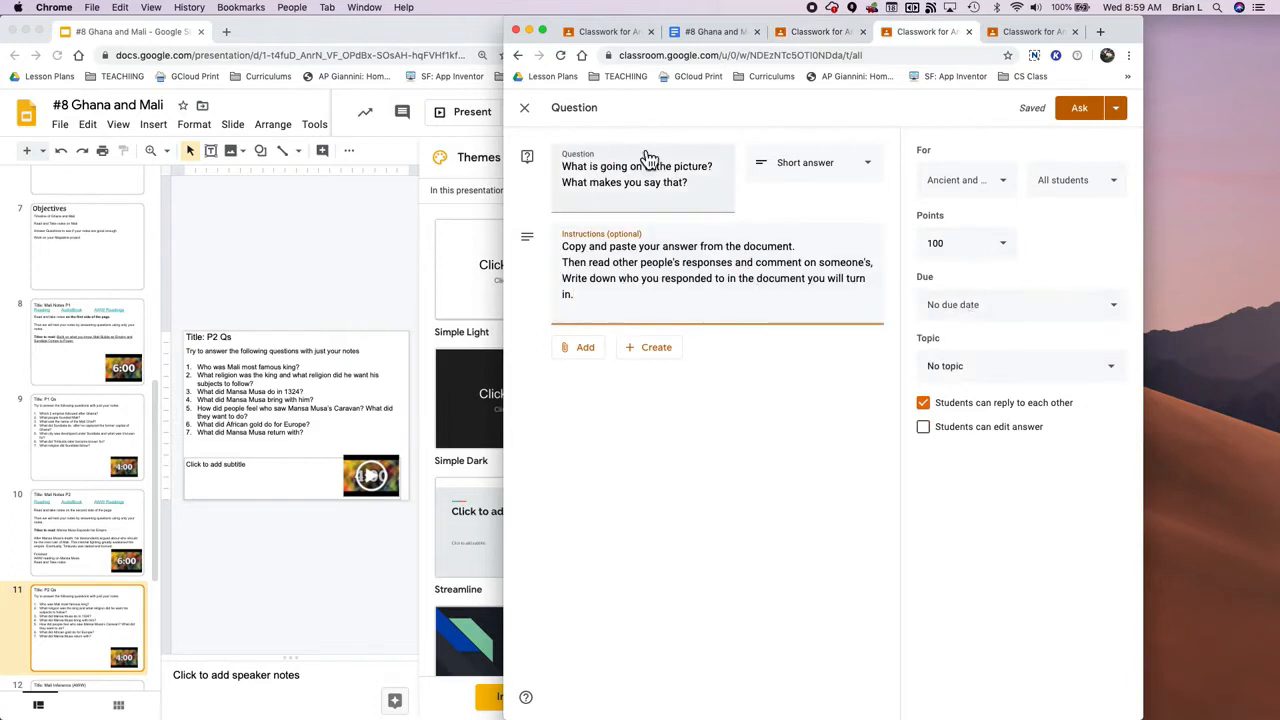
Step: Set the picture question's topic to Ghana and Mali and allow students to edit answers
left_click(1010, 366)
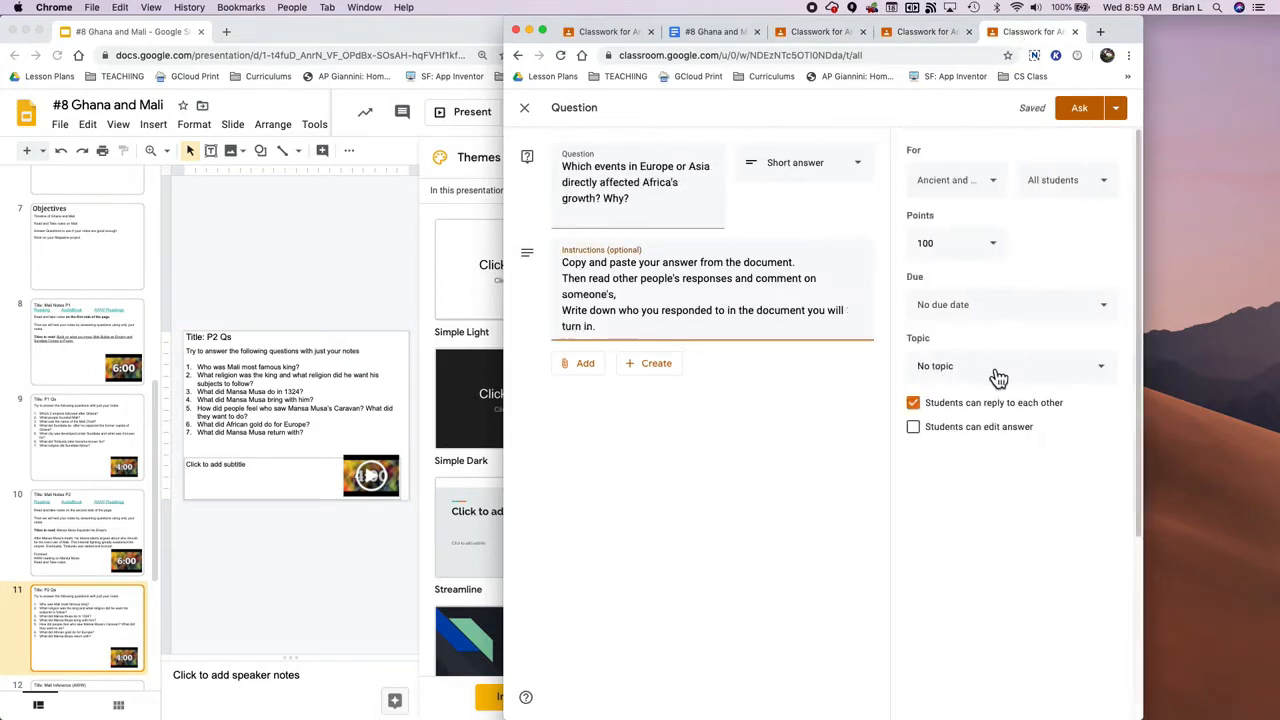
left_click(1000, 366)
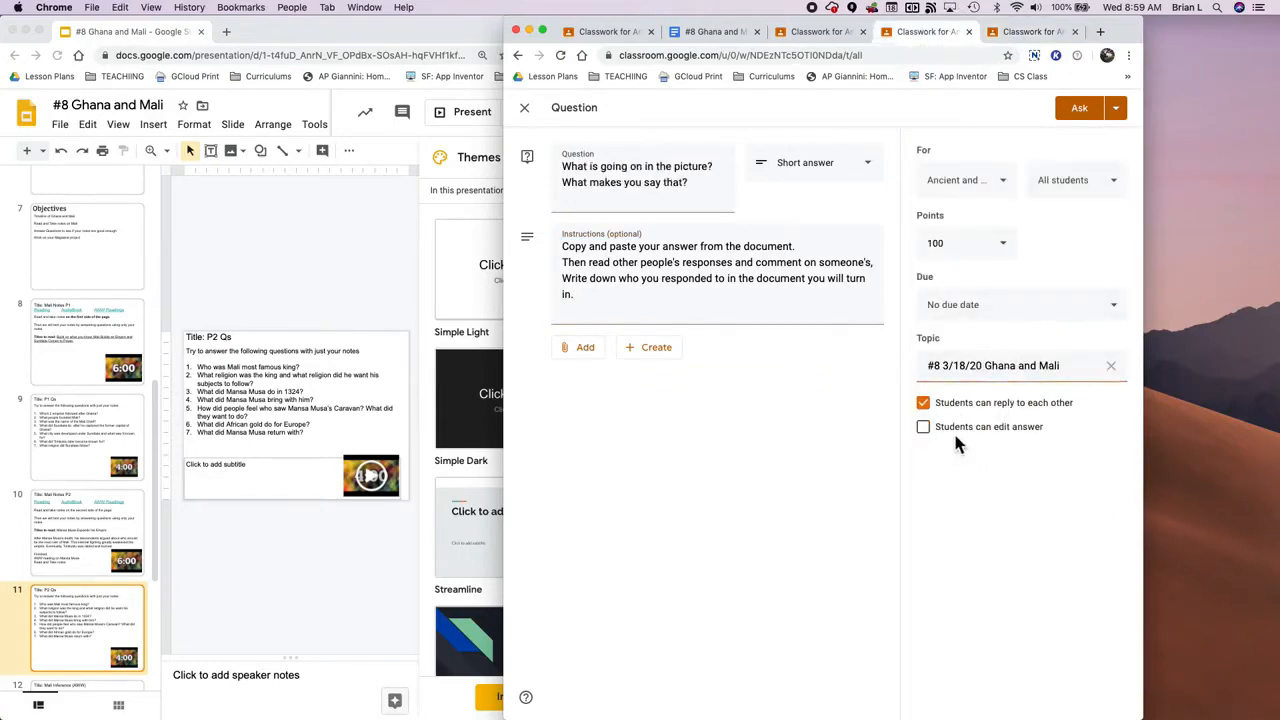
left_click(924, 426)
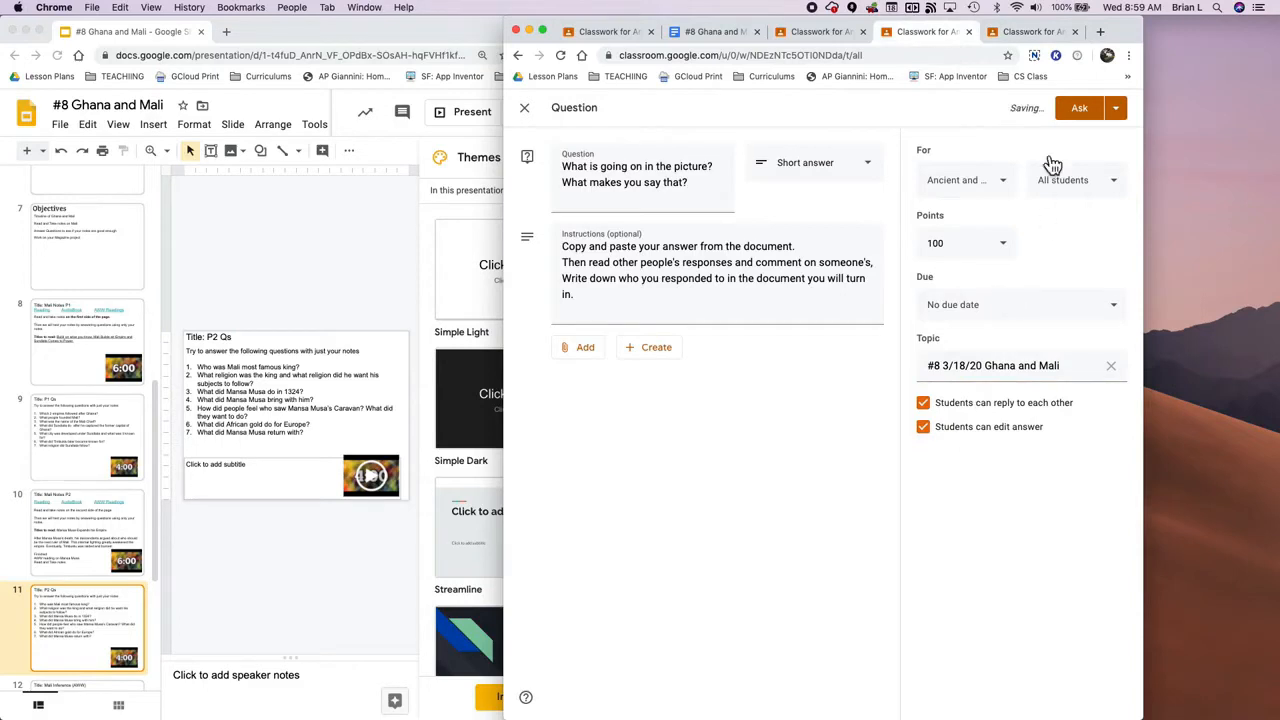
left_click(964, 180)
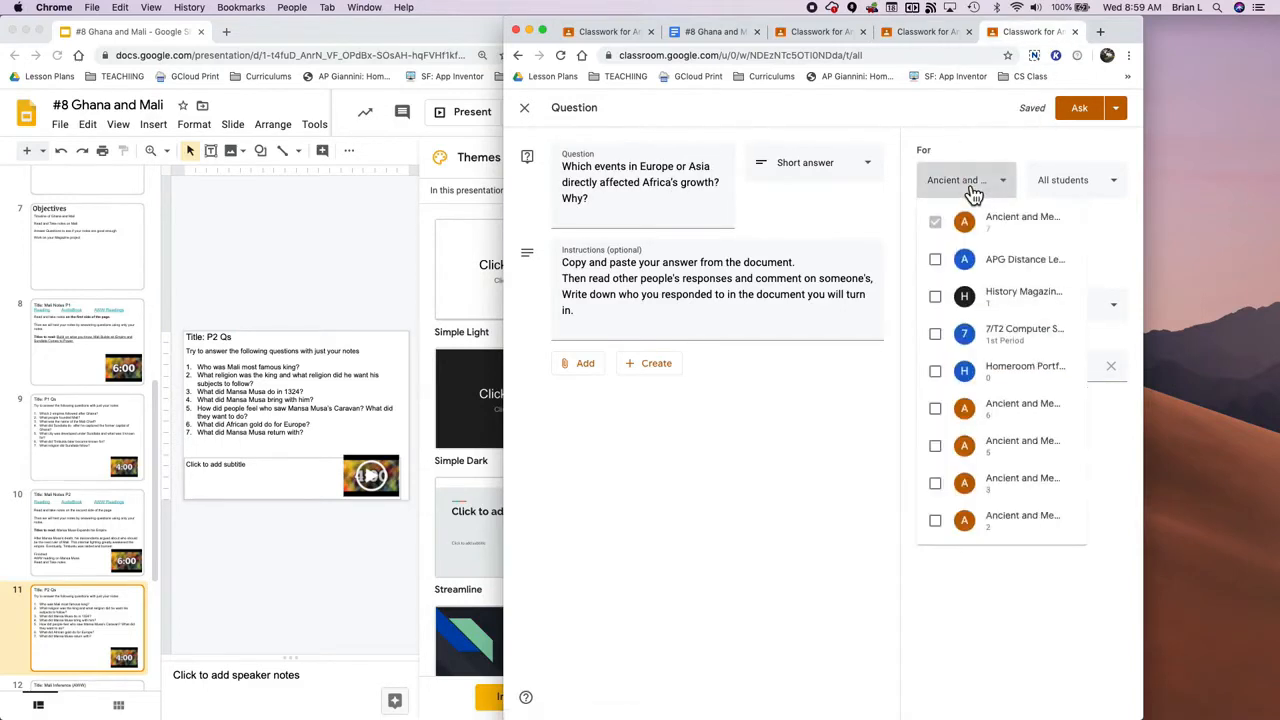
Step: Post the question to more Ancient and Medieval classes, due today, and review its point value
left_click(936, 520)
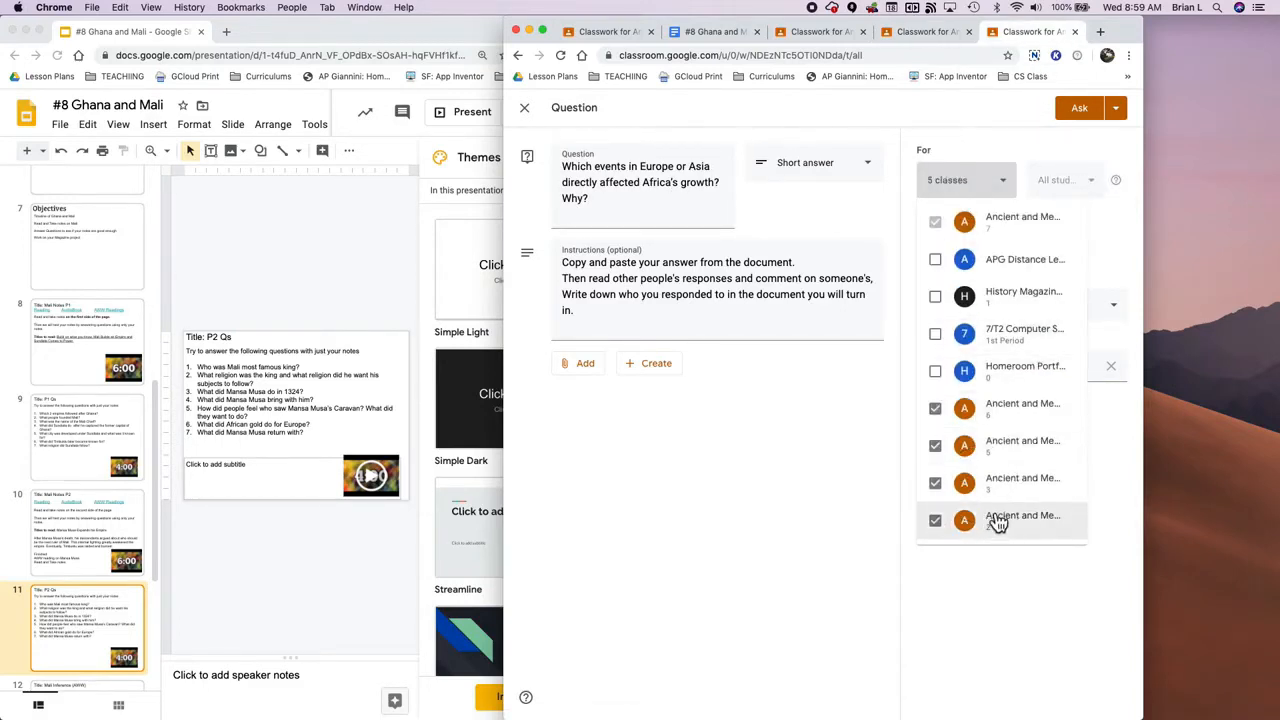
left_click(936, 520)
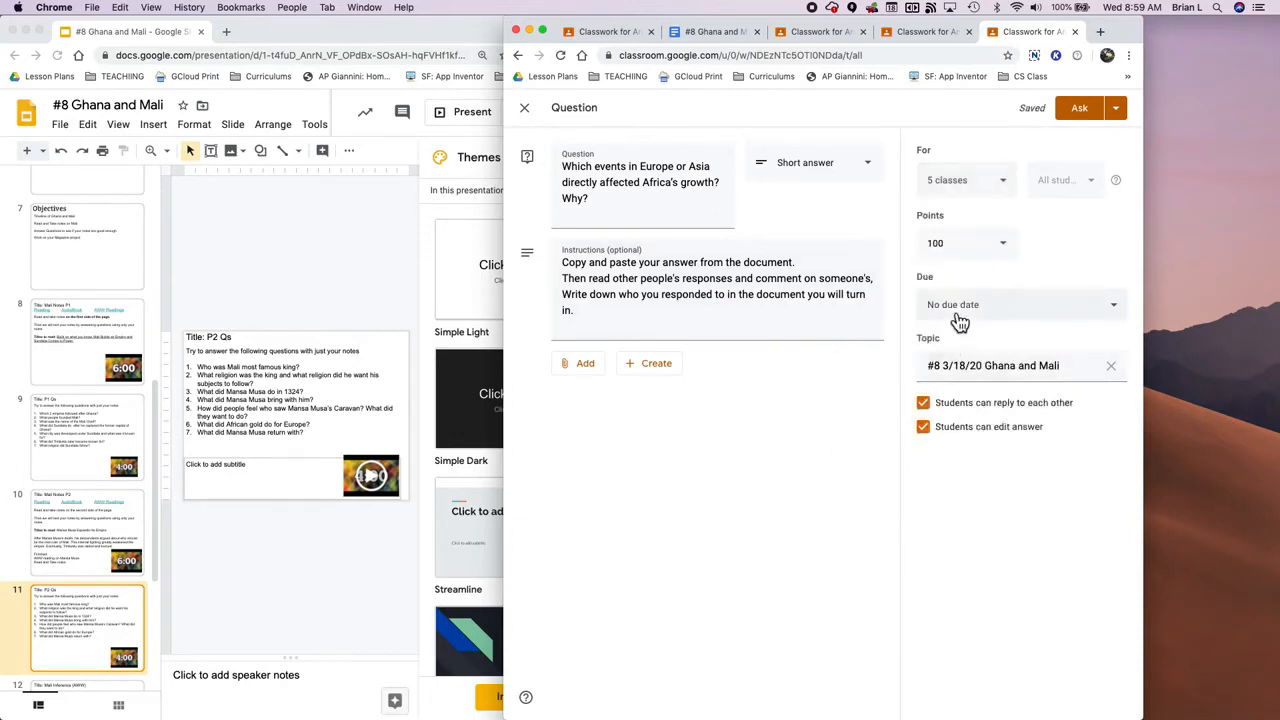
left_click(1004, 304)
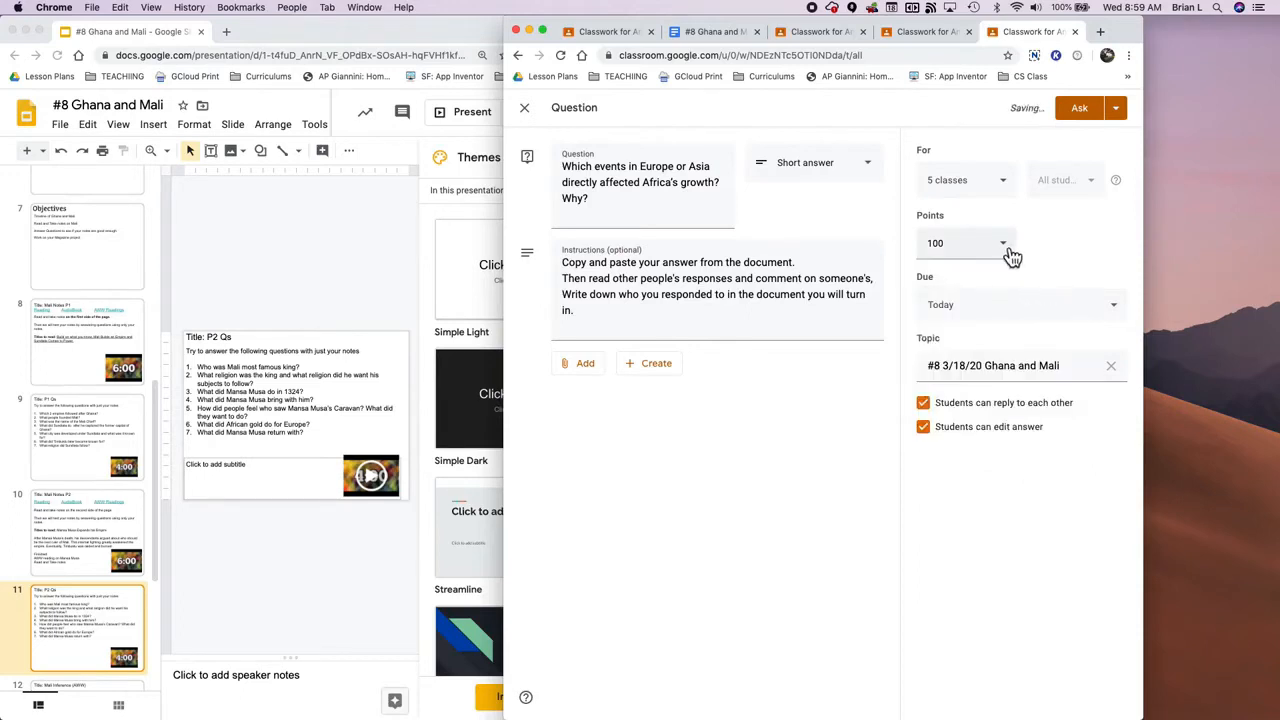
left_click(1000, 244)
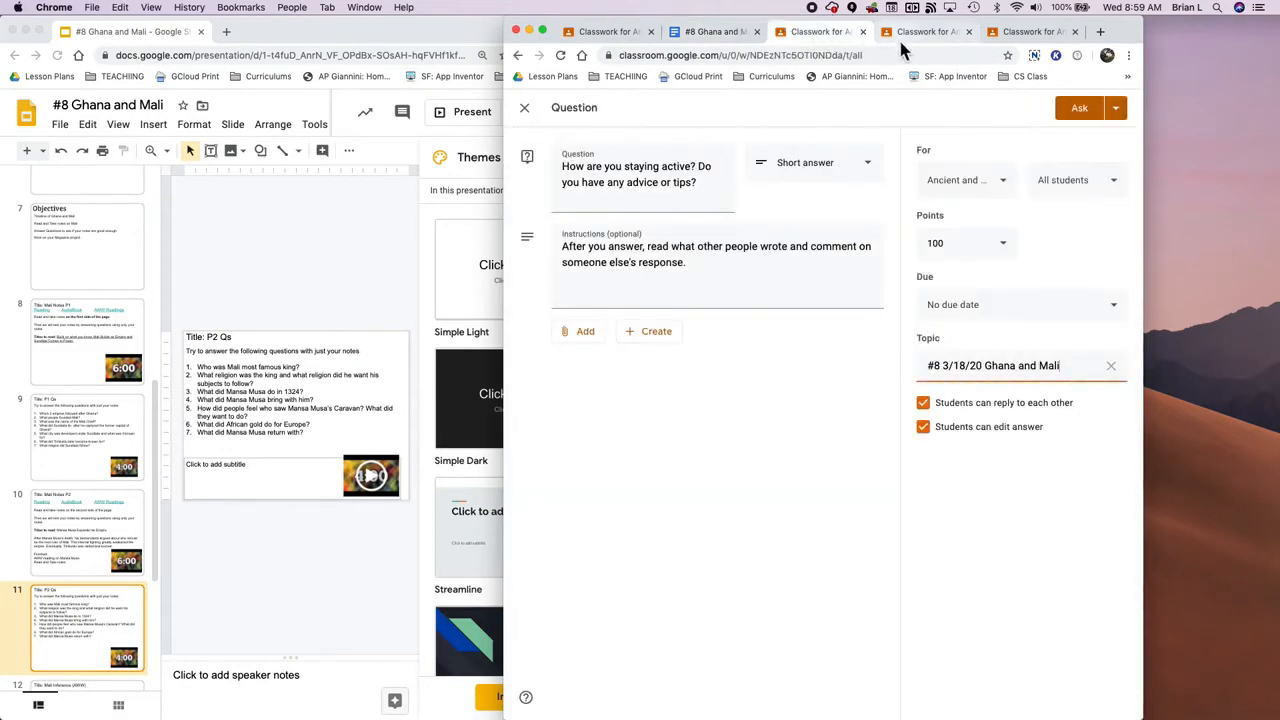
left_click(998, 244)
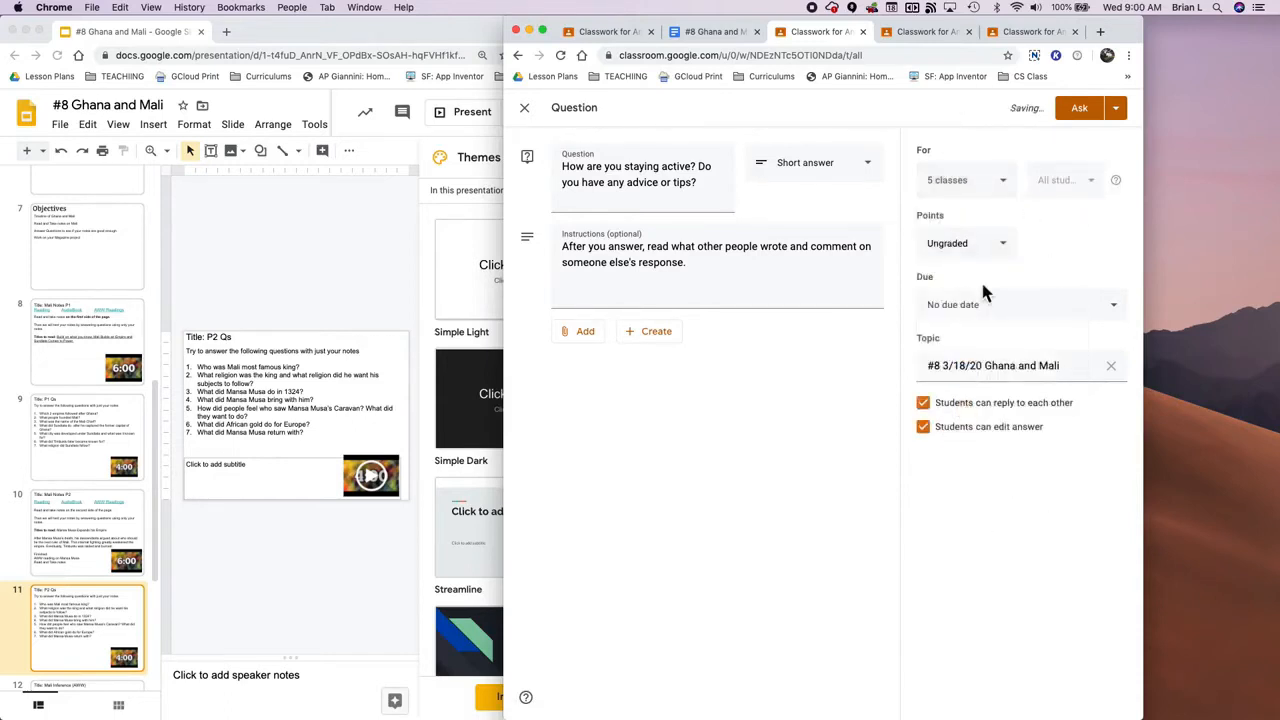
Step: Make the staying-active question and the Turn In assignment due today
left_click(1020, 304)
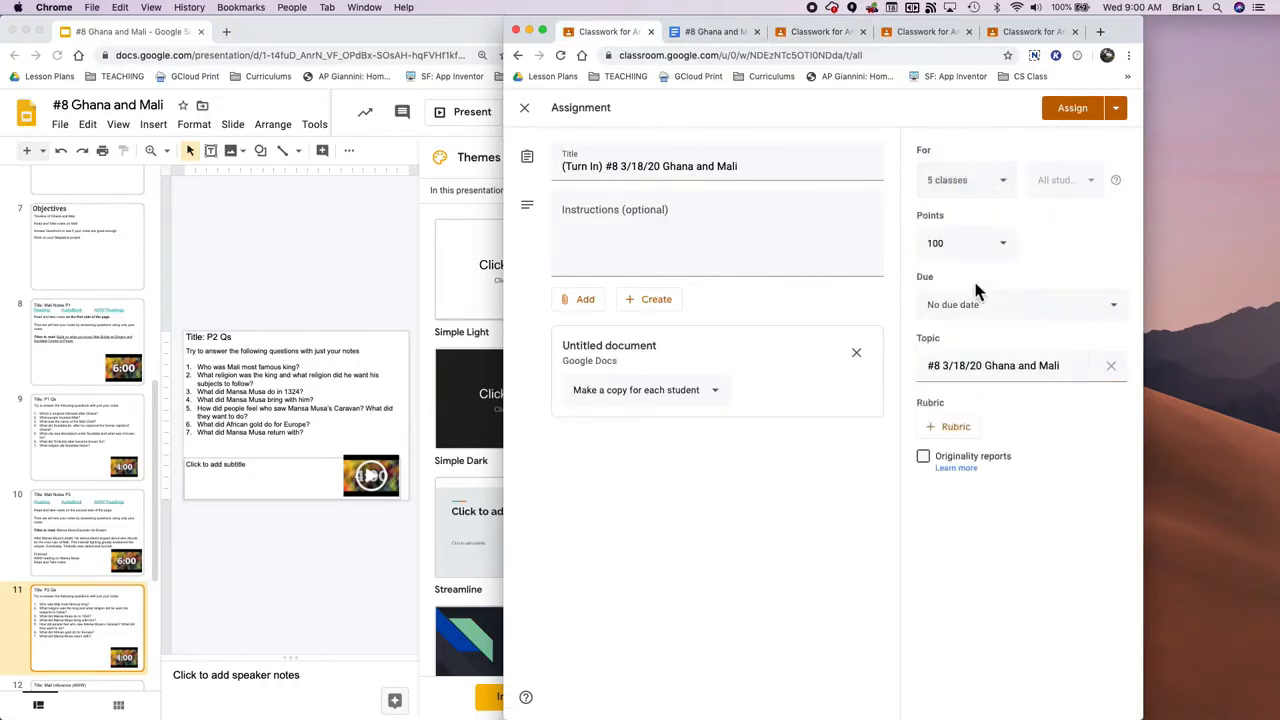
left_click(1020, 304)
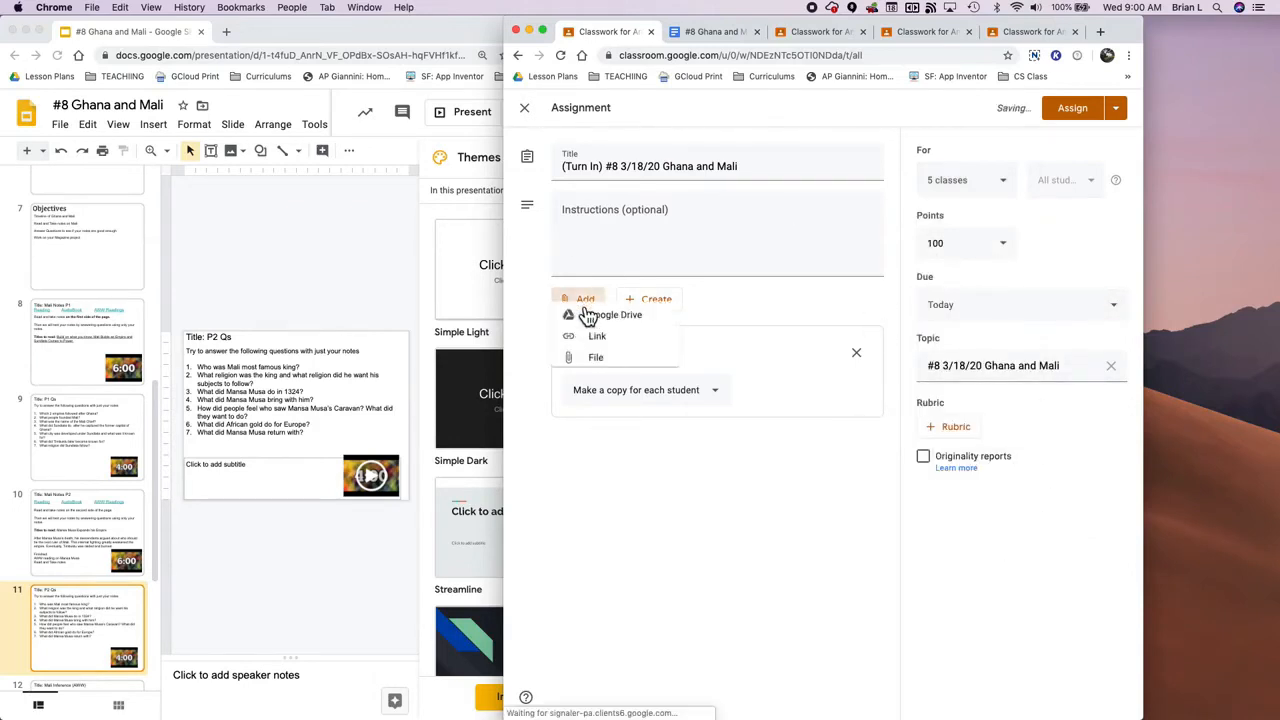
Step: Attach the #8 Ghana and Mali slides from Drive and set the assignment to 4 points
left_click(612, 314)
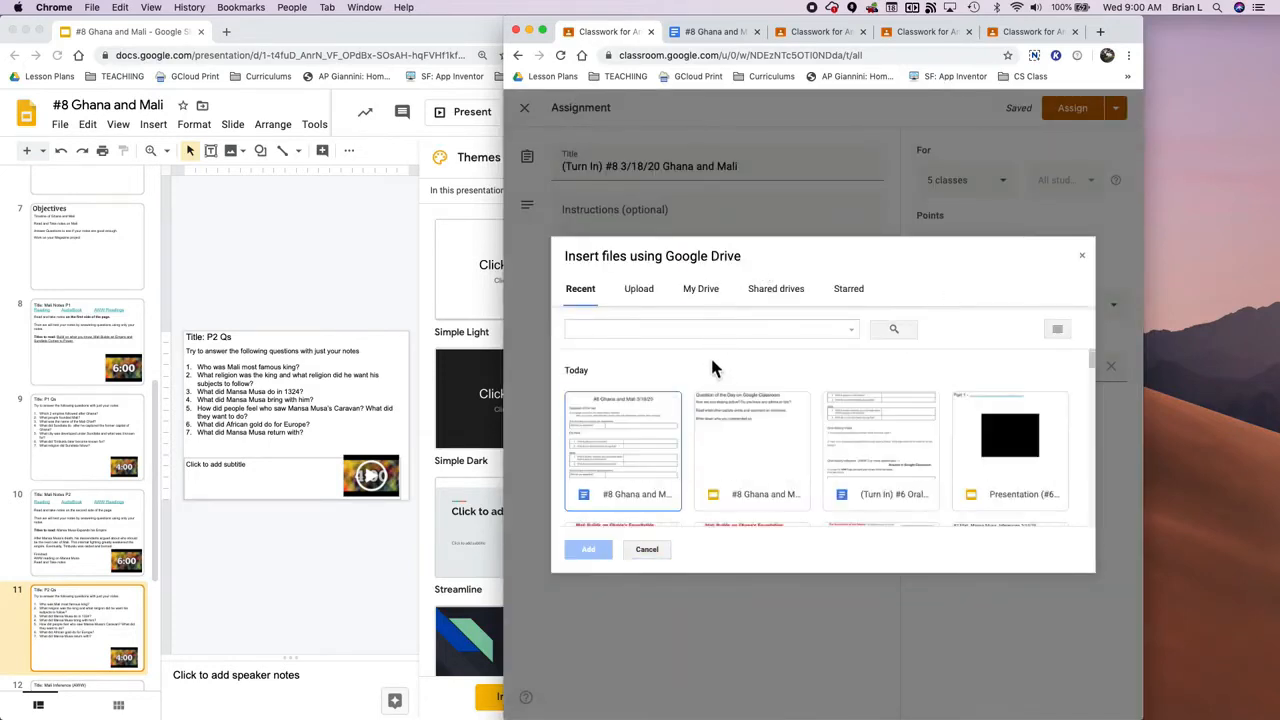
left_click(588, 548)
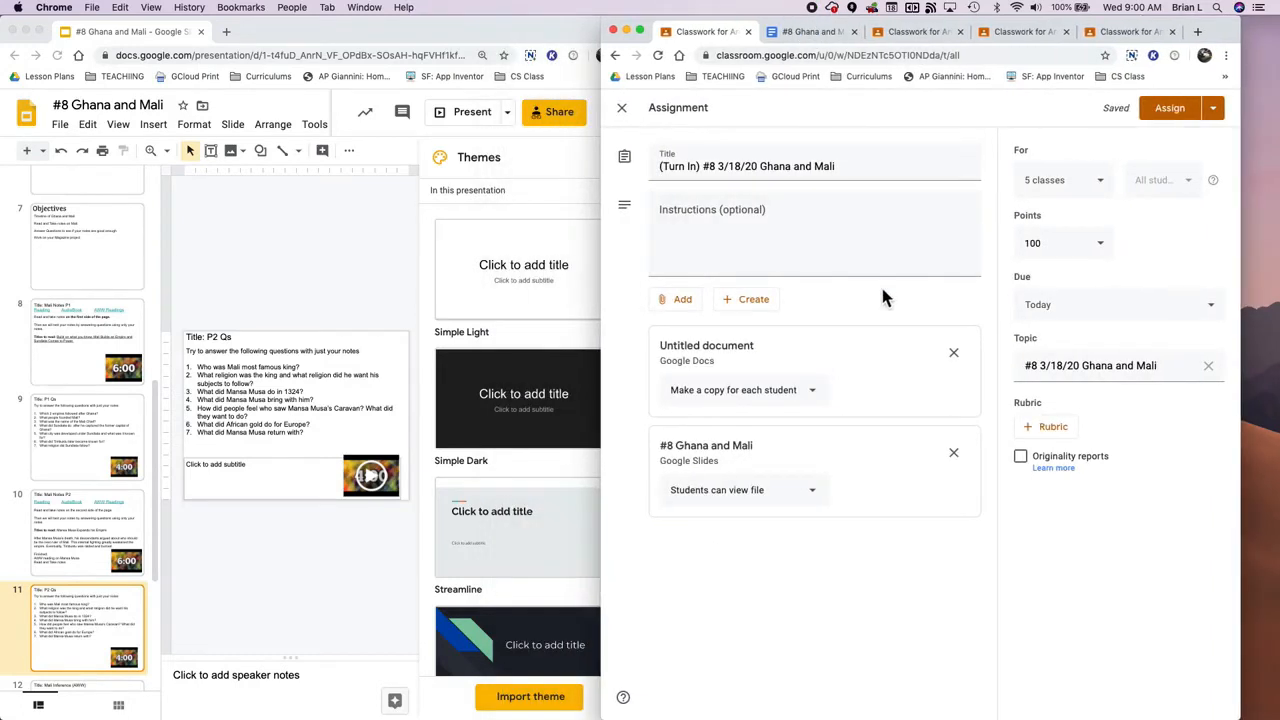
left_click(1064, 244)
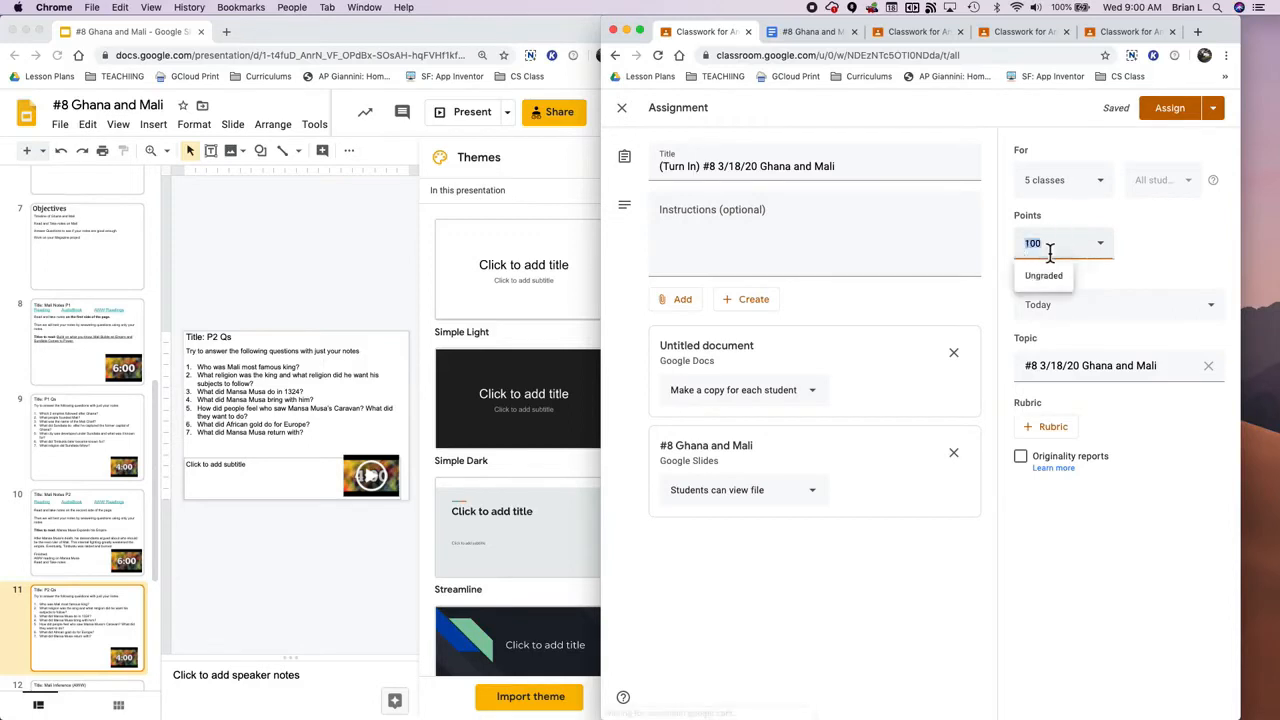
type("4")
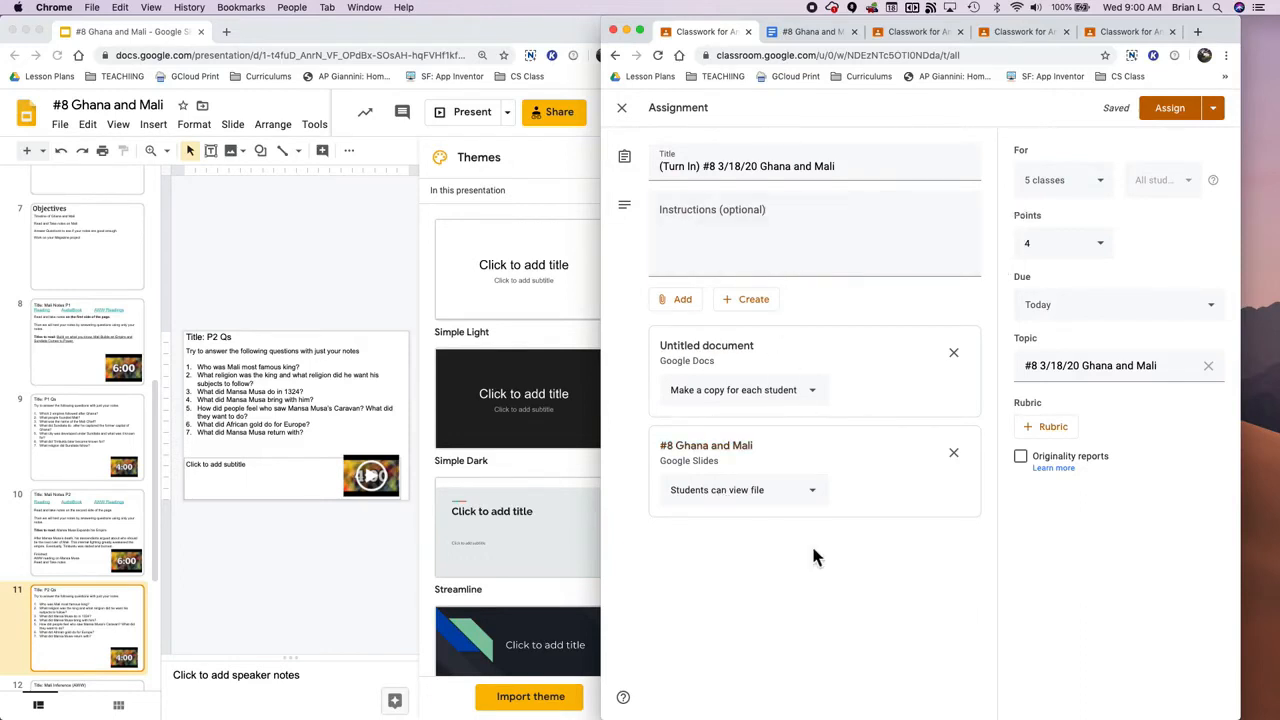
mouse_move(790, 390)
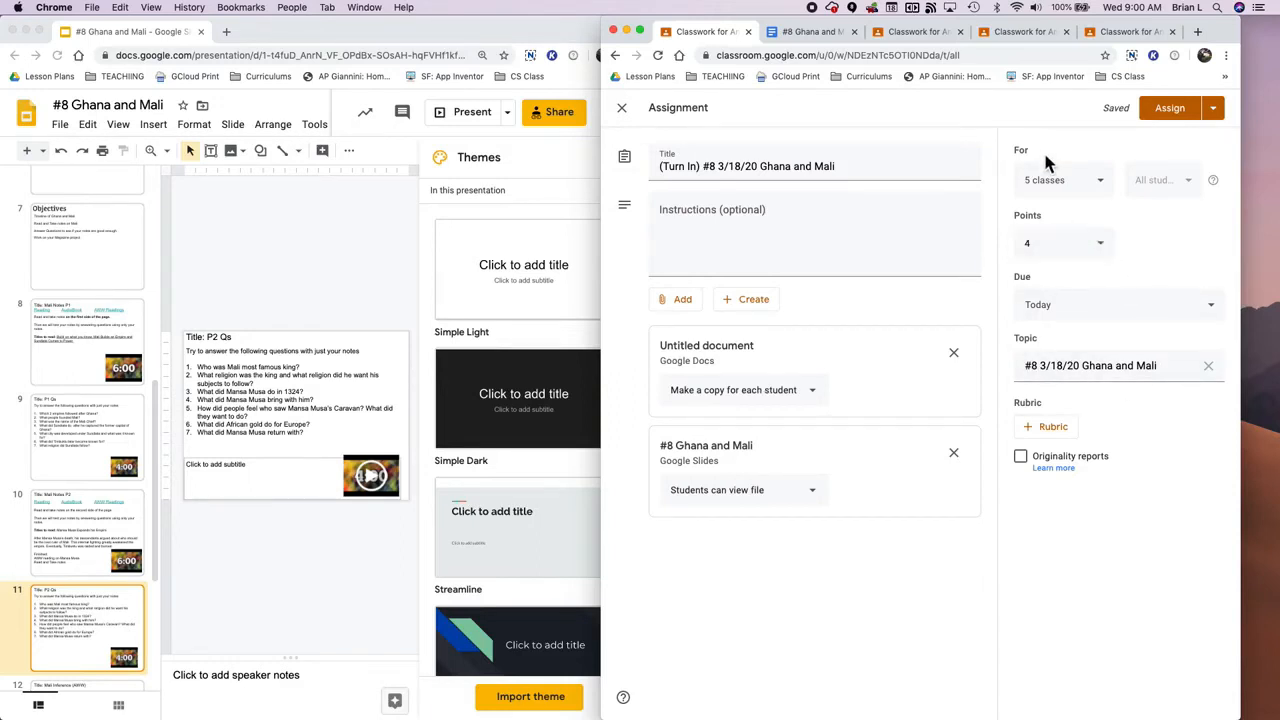
mouse_move(1056, 184)
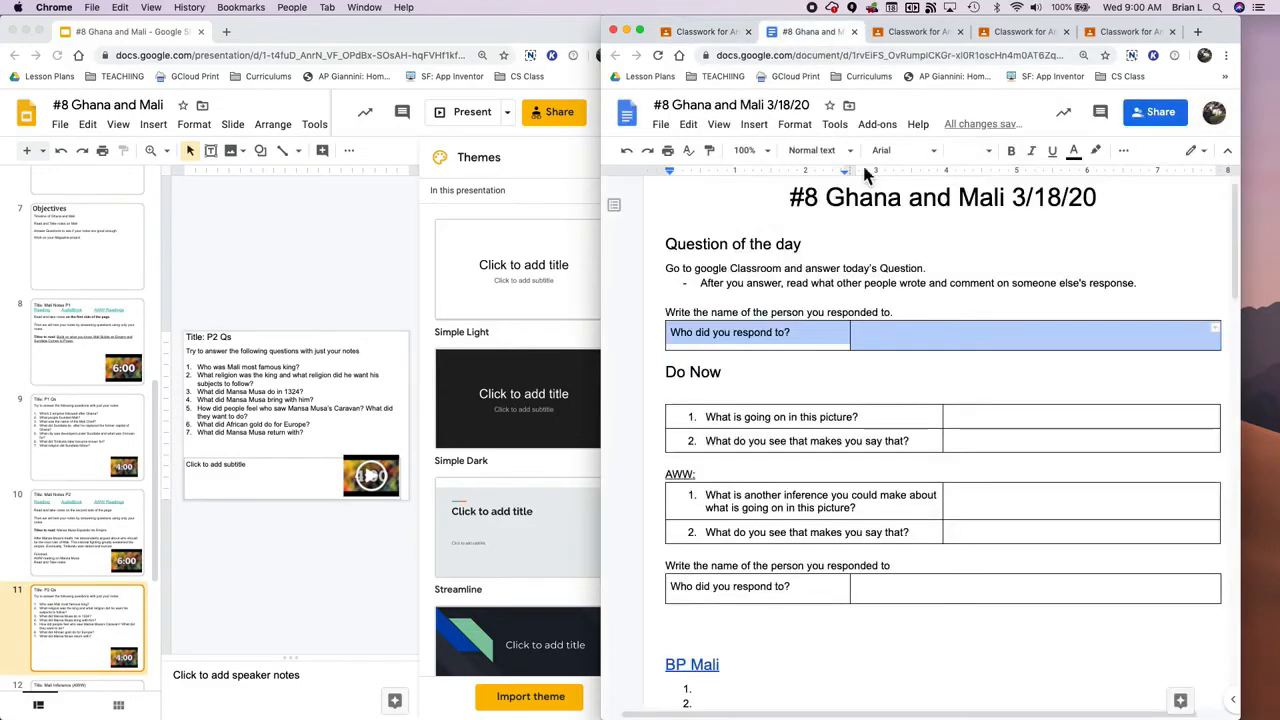
Step: Scroll the worksheet to its closing posting prompt, then return to Classroom
scroll("down", 3)
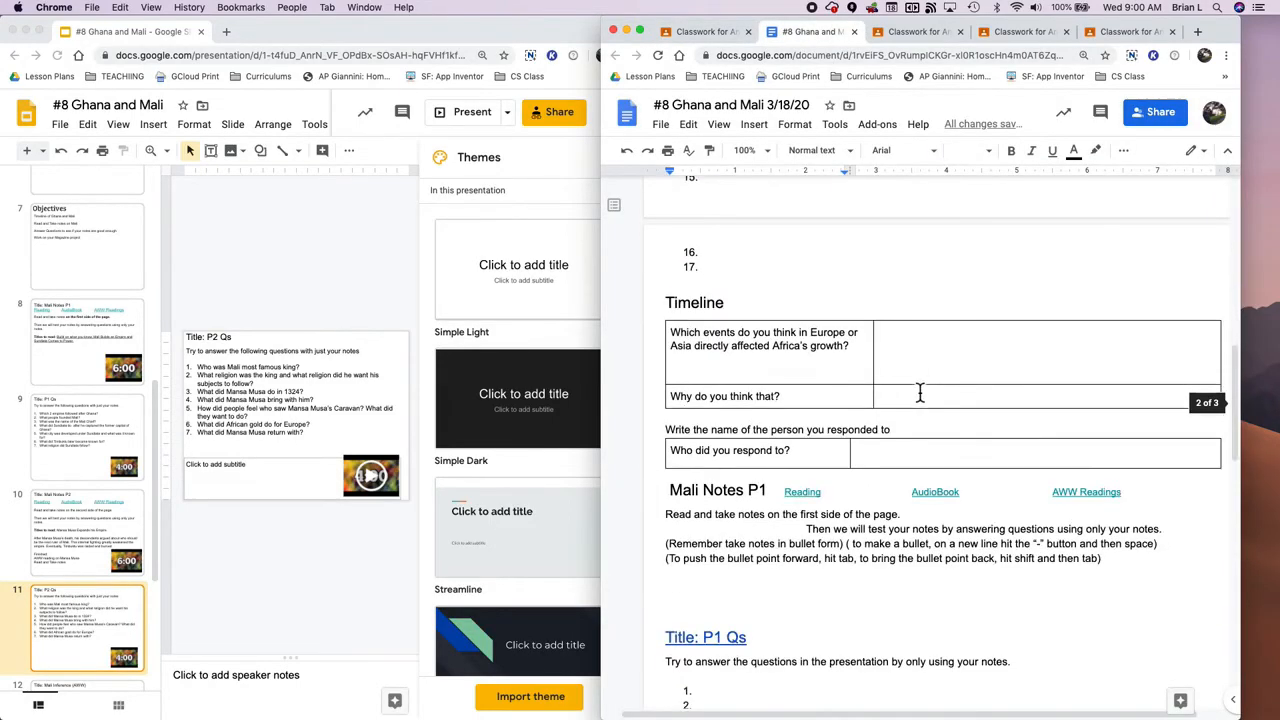
scroll("down", 3)
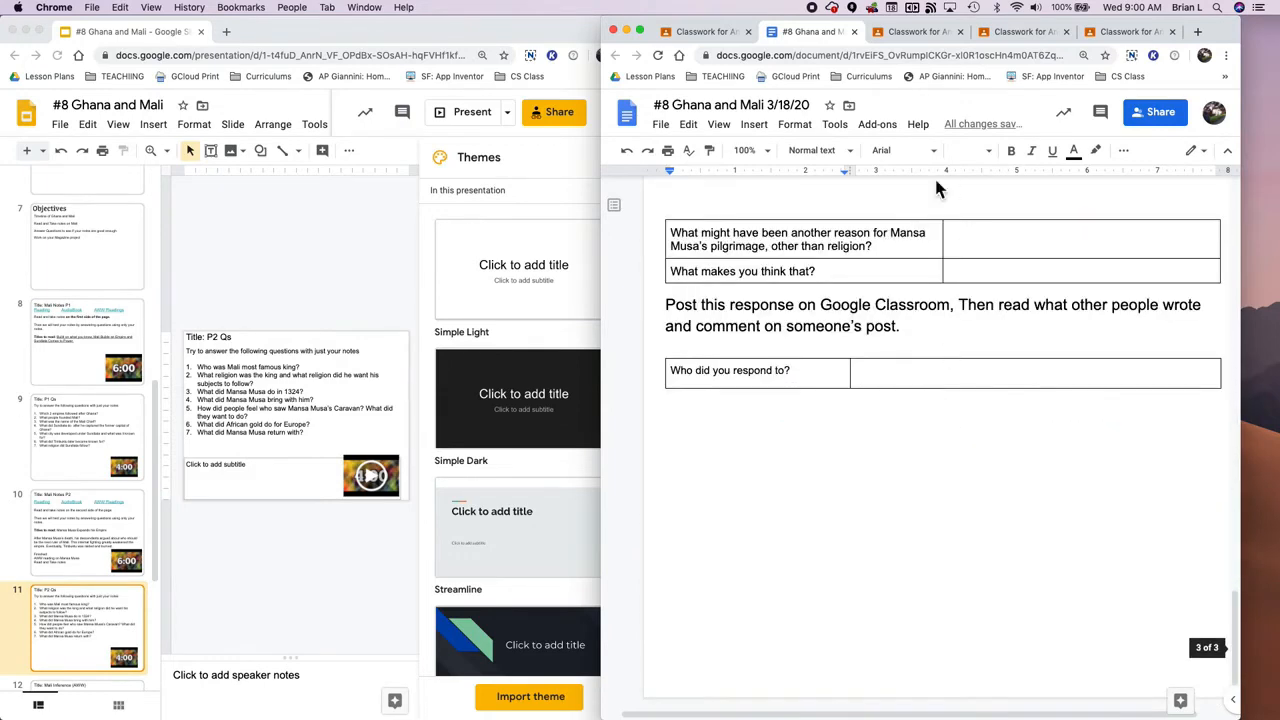
left_click(920, 32)
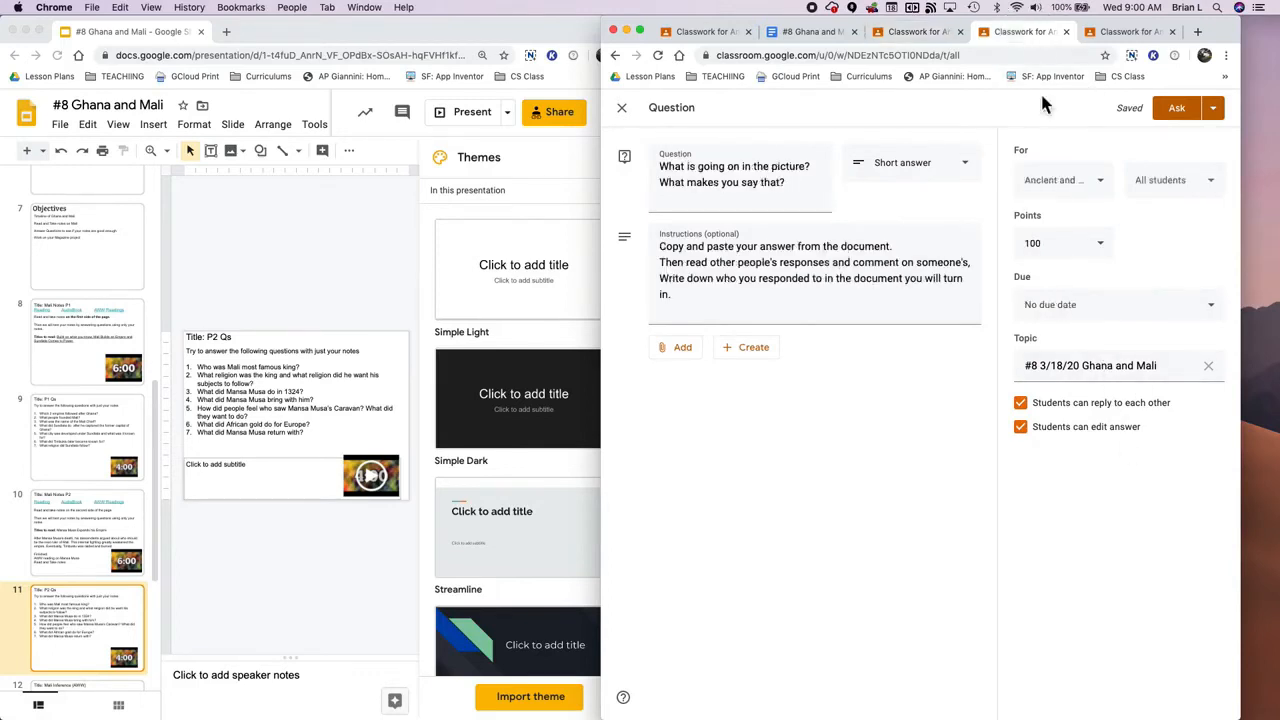
mouse_move(1170, 218)
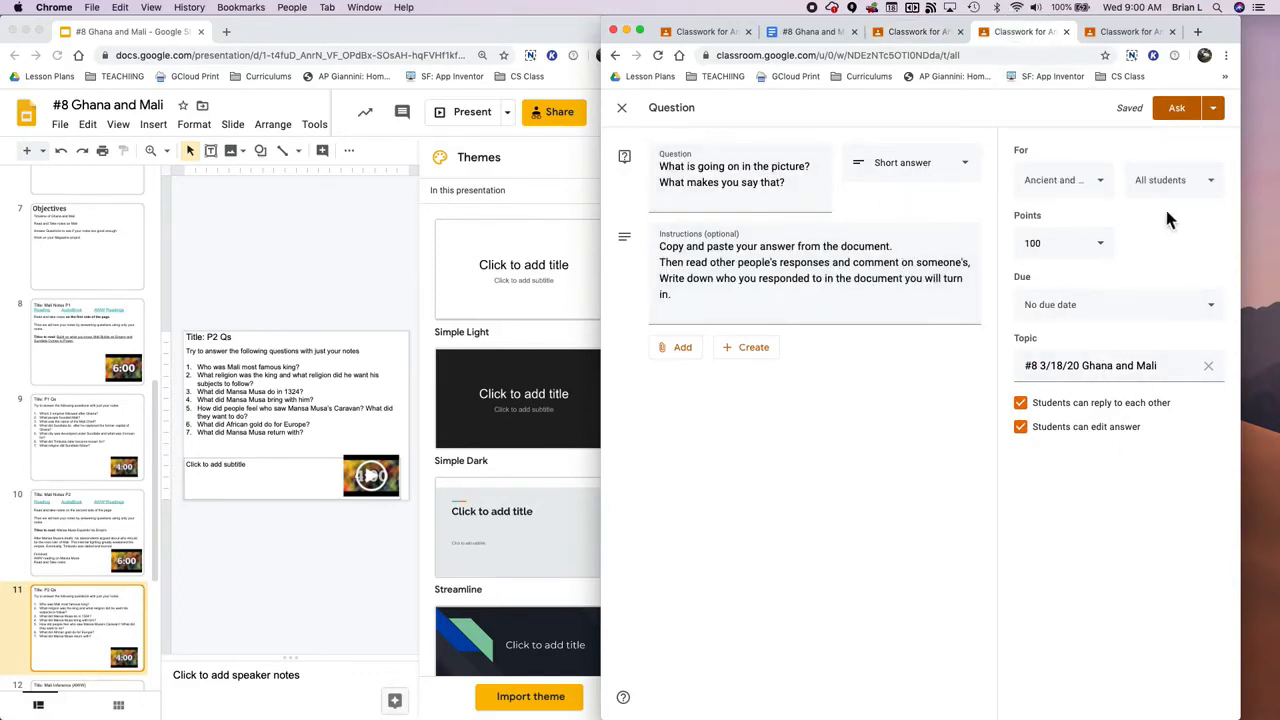
Step: Make the picture question ungraded and adjust which classes receive it
left_click(1064, 244)
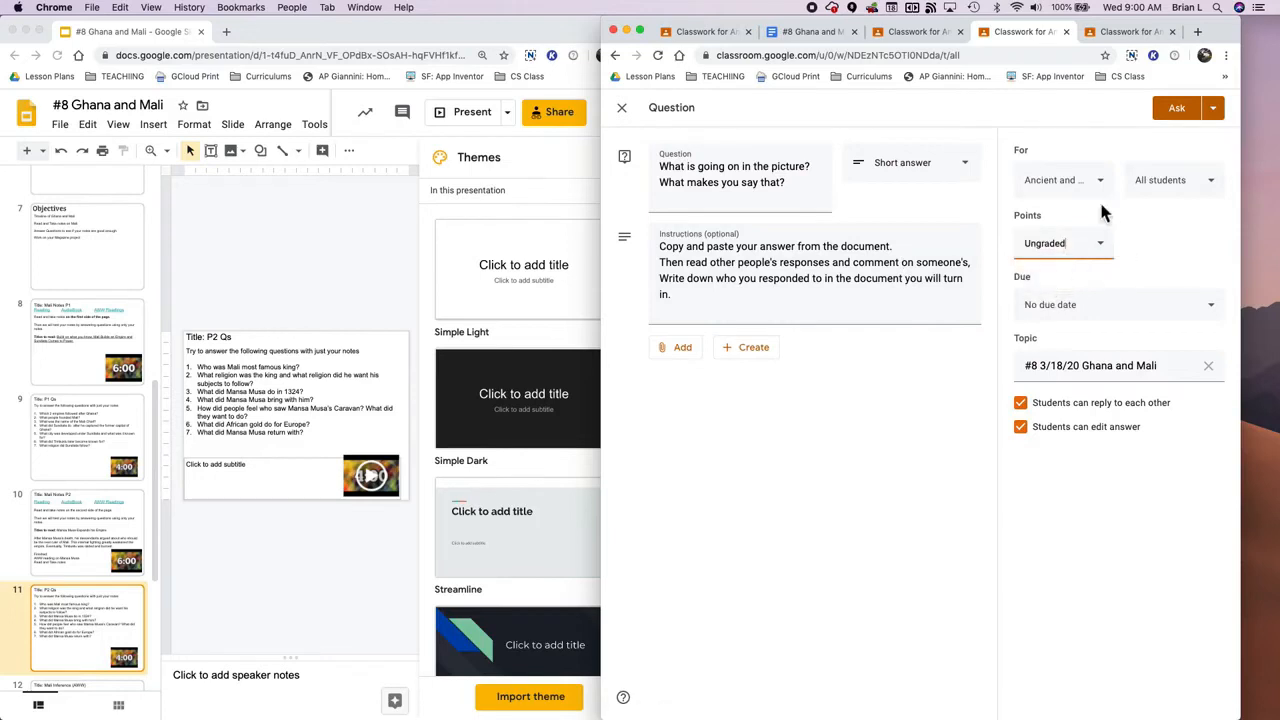
left_click(1062, 180)
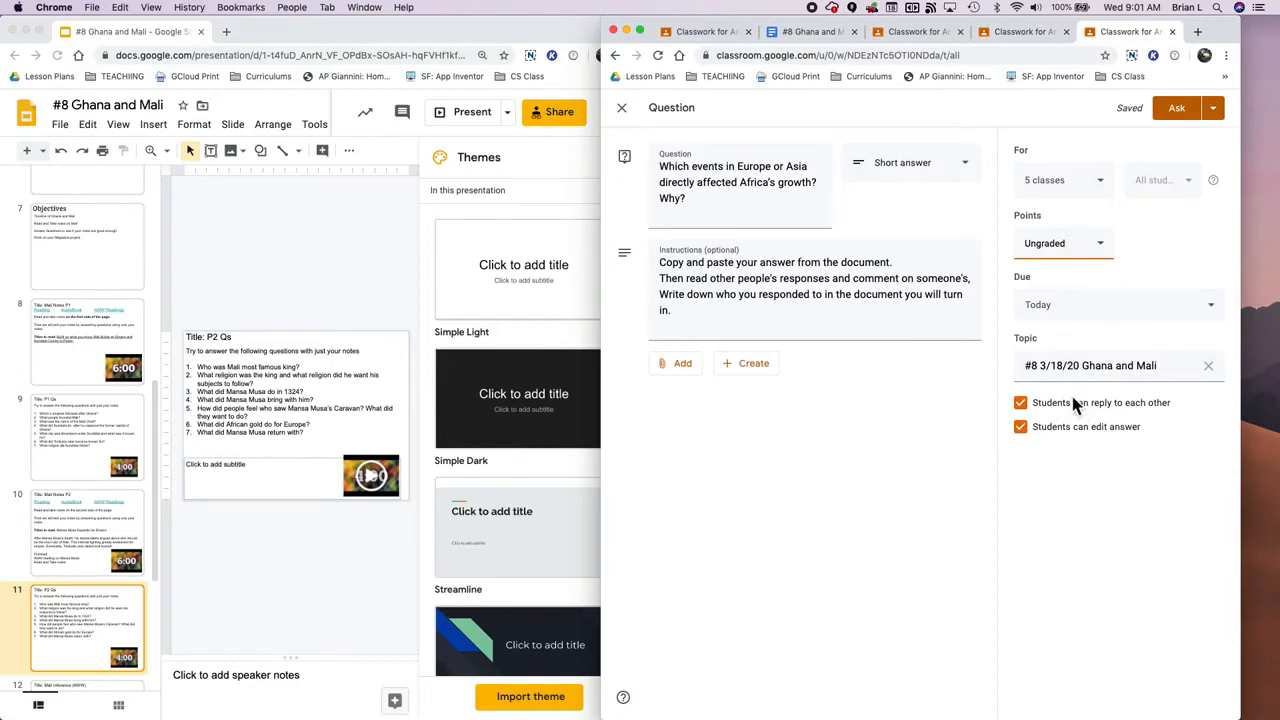
mouse_move(1088, 422)
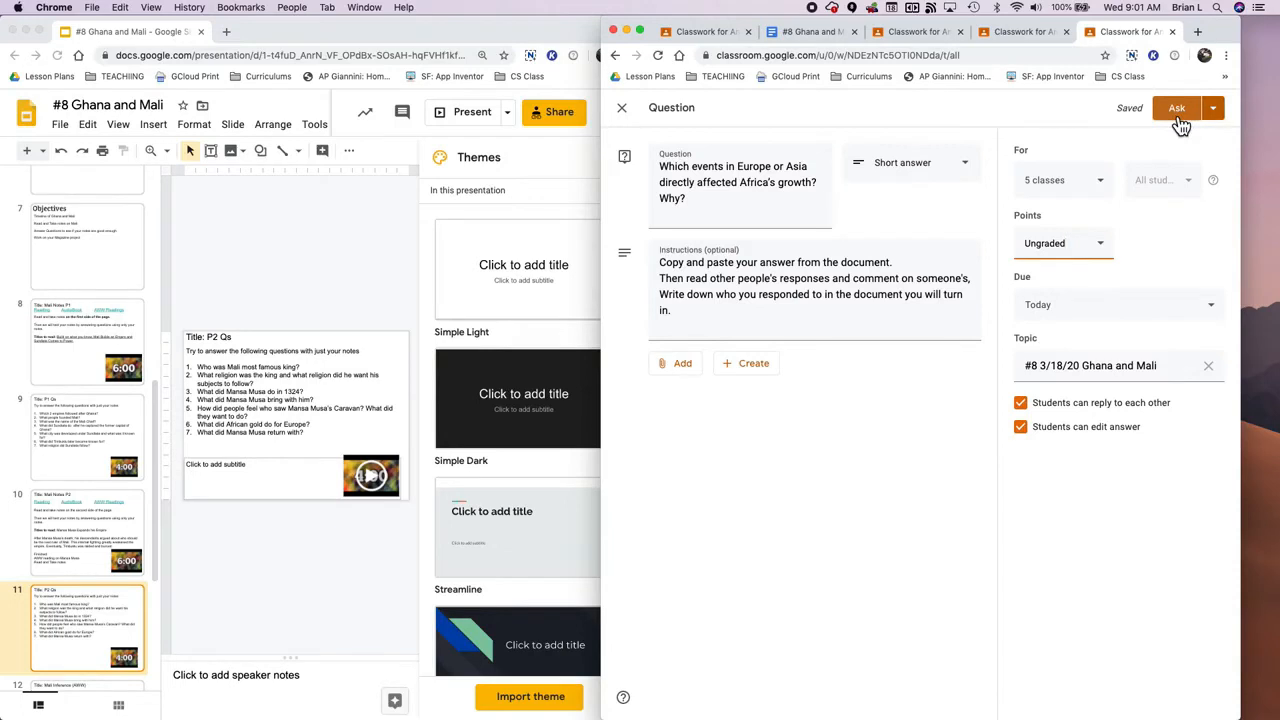
Step: Post the Europe and Asia question, the picture question, the Ghana and Mali assignment and the staying-active question
left_click(1178, 108)
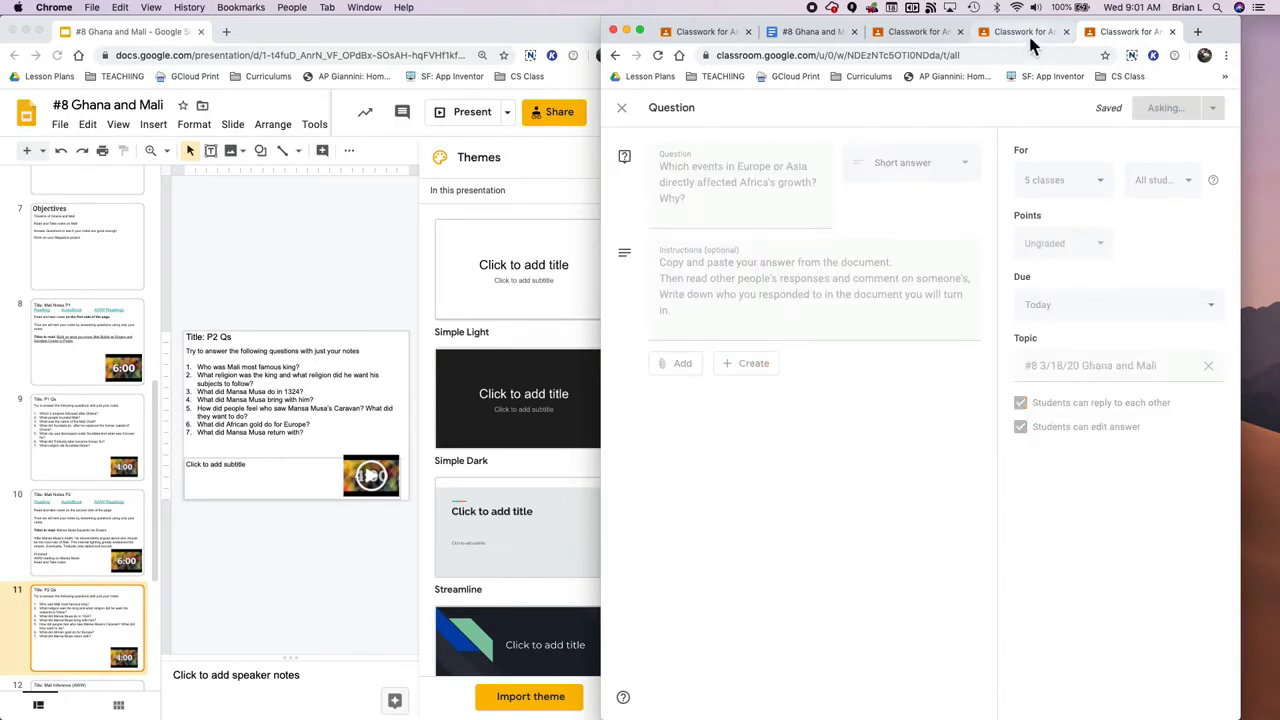
left_click(928, 32)
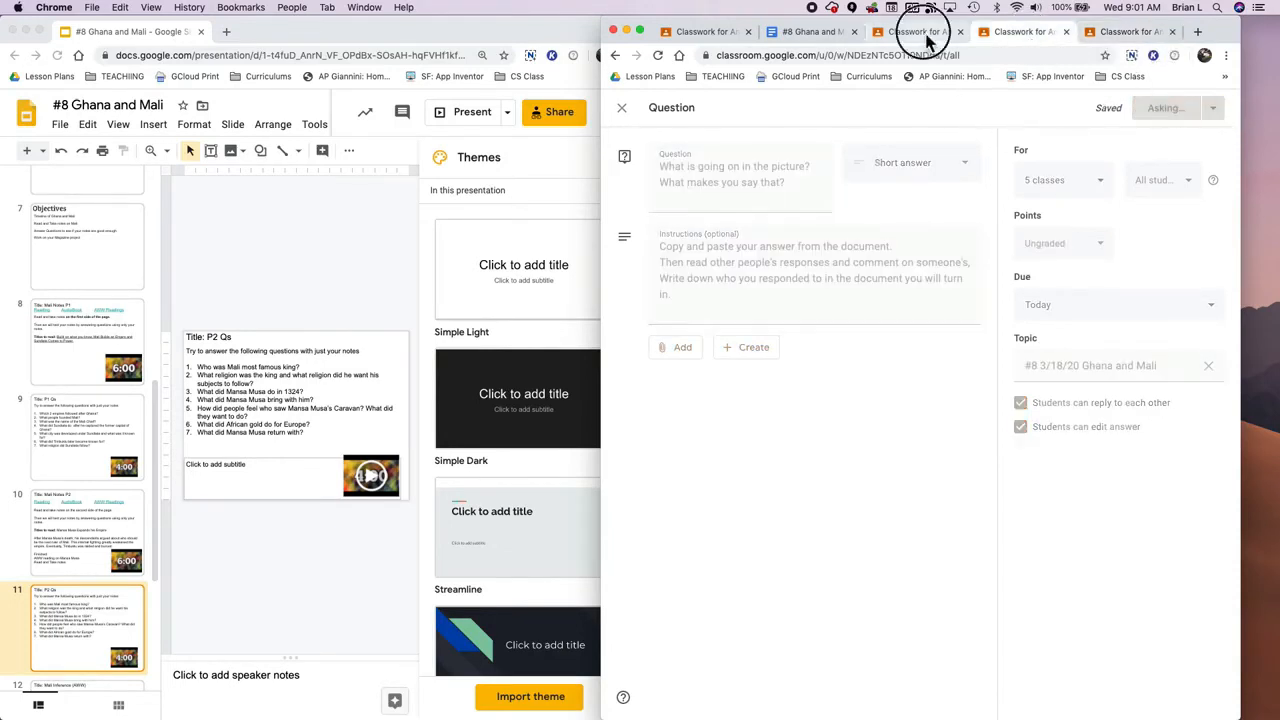
left_click(912, 32)
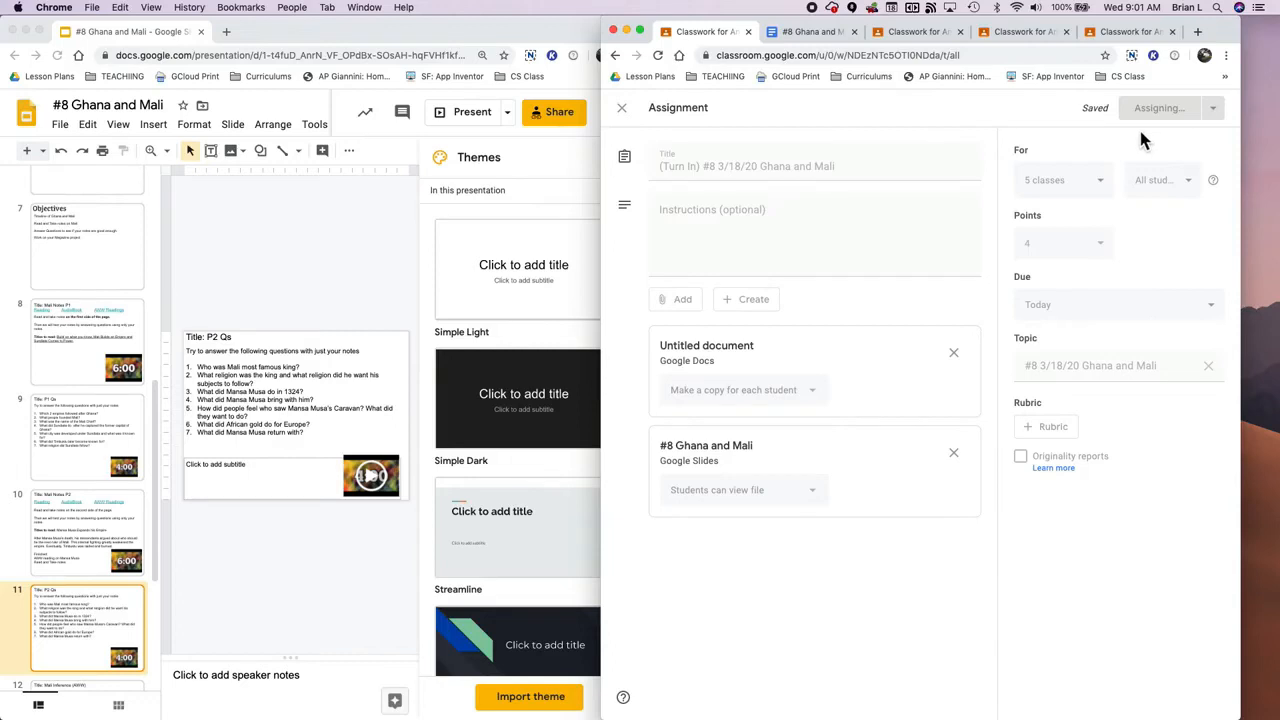
left_click(810, 32)
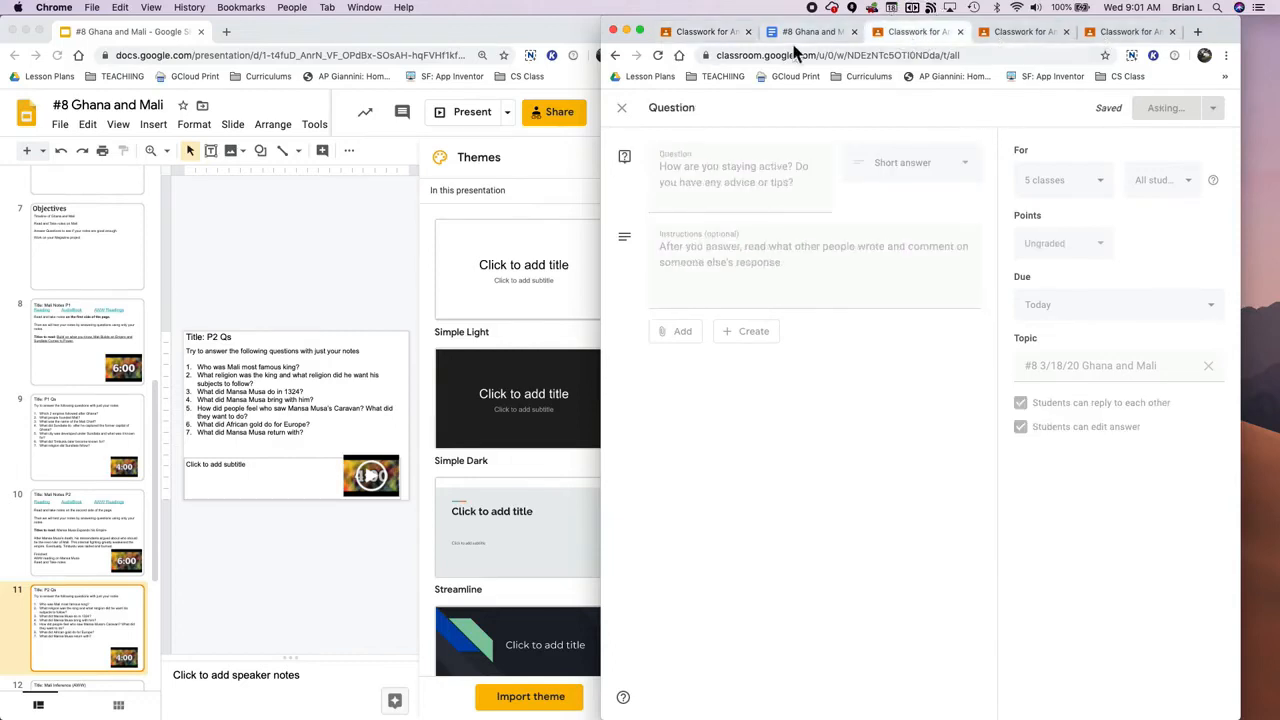
left_click(602, 56)
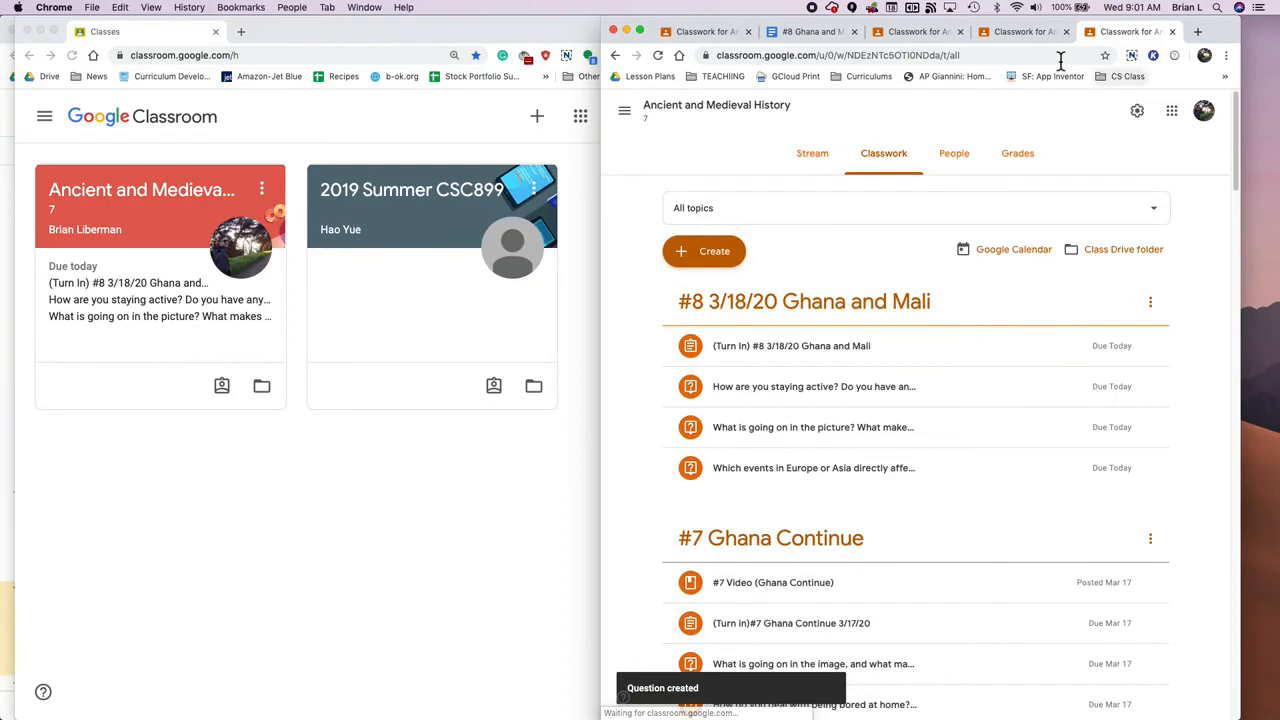
mouse_move(928, 38)
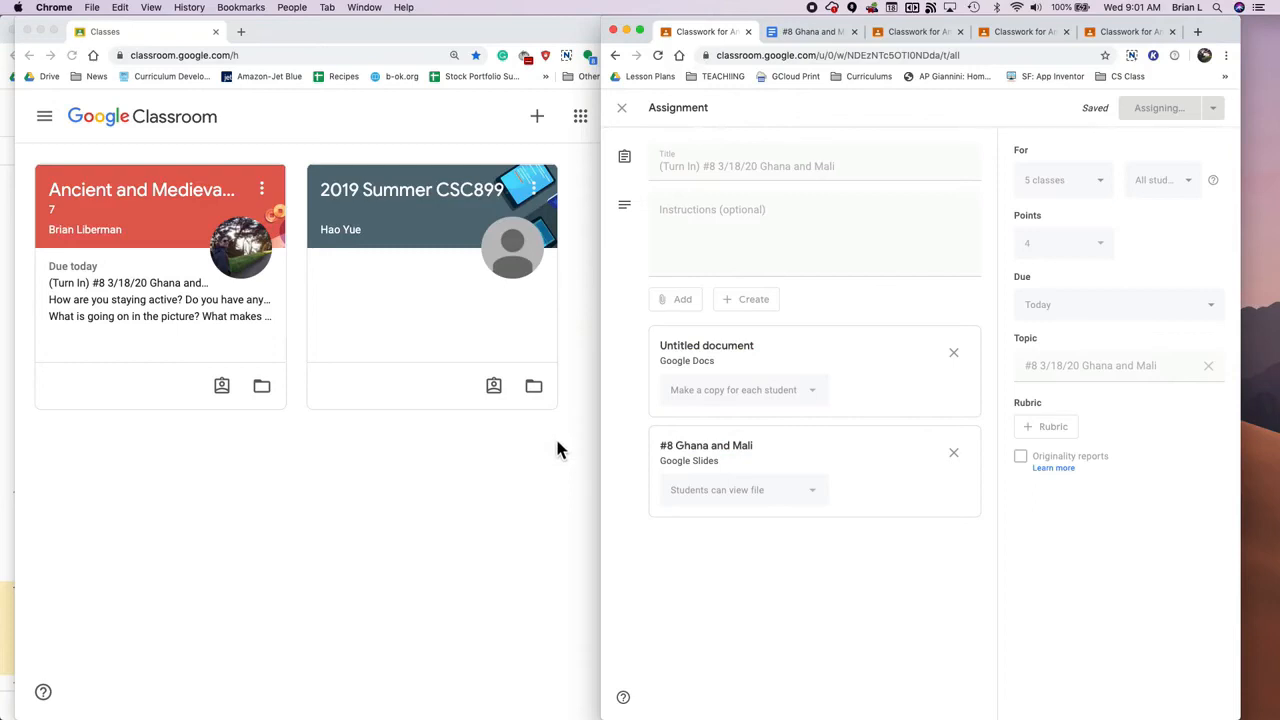
mouse_move(812, 284)
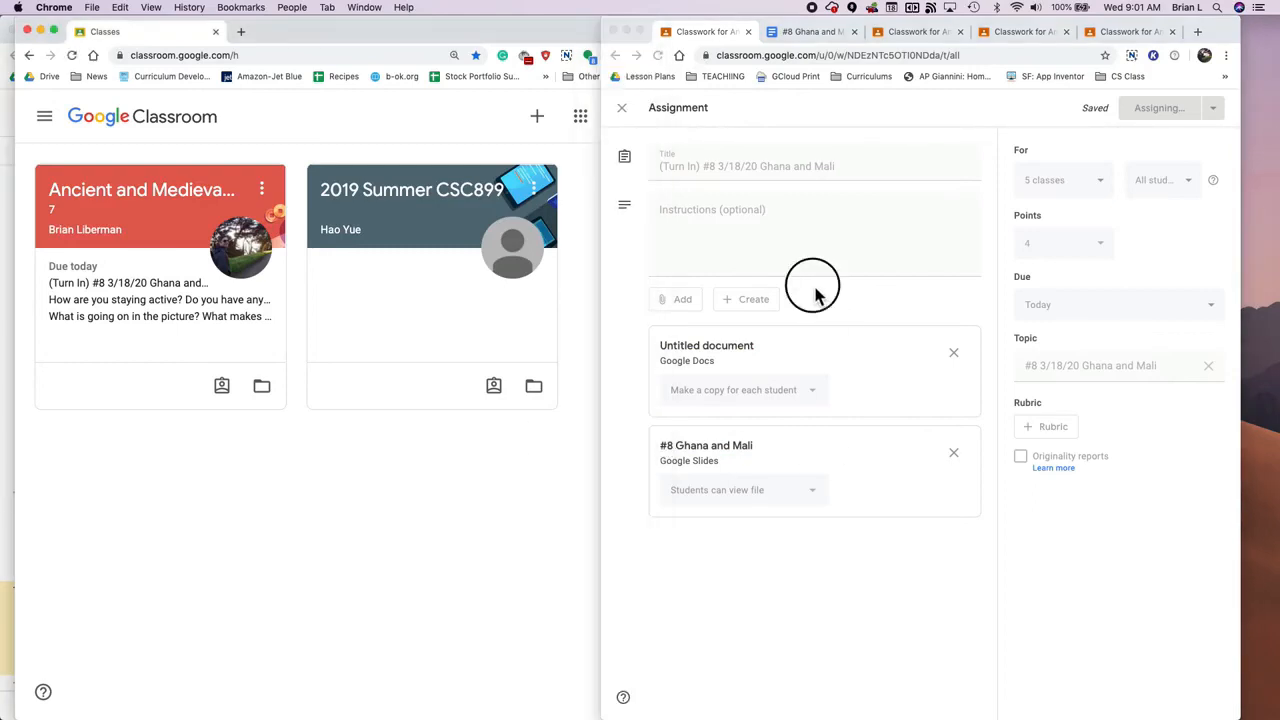
mouse_move(576, 336)
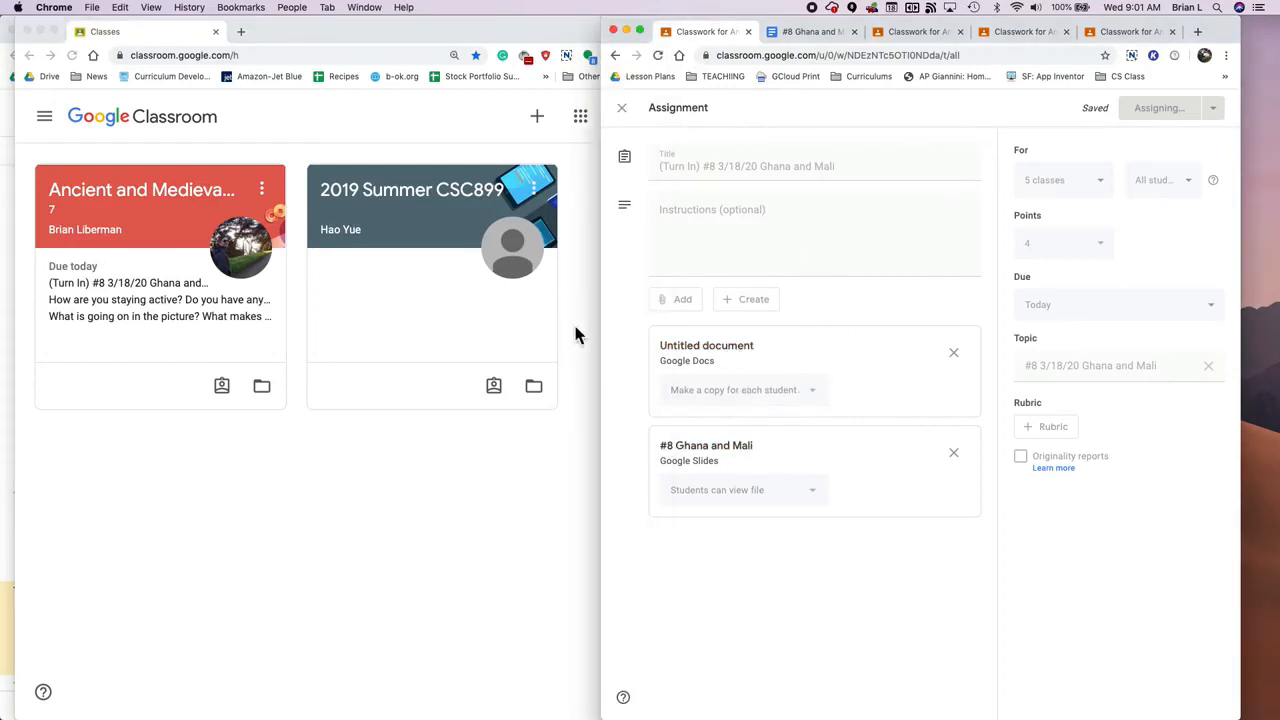
mouse_move(484, 476)
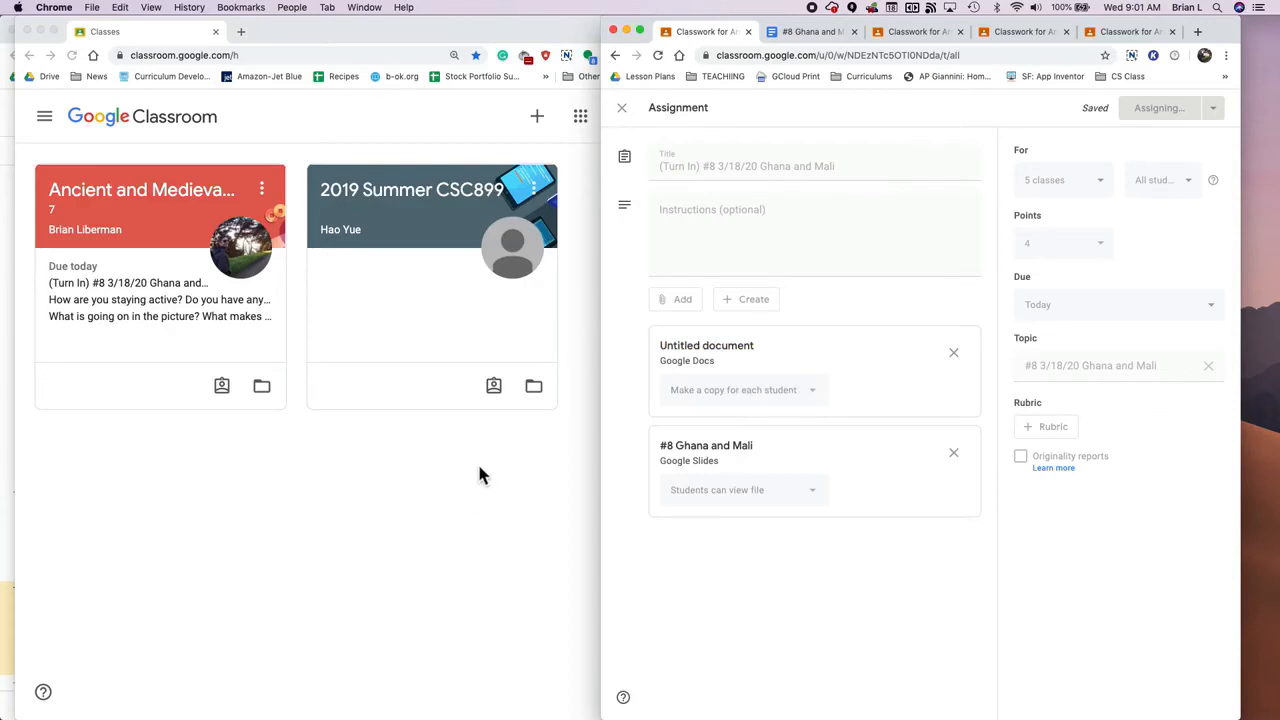
mouse_move(188, 200)
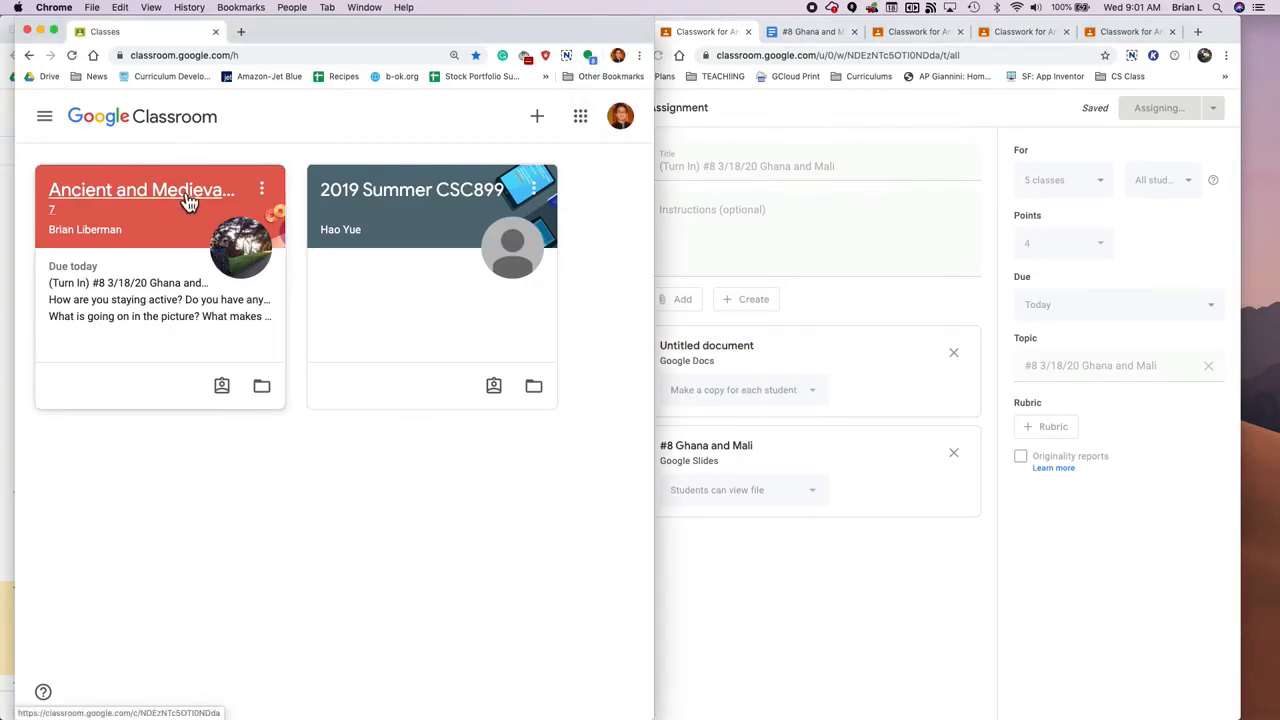
Step: As a student, view Ancient and Medieval History classwork and expand the Ghana and Mali Turn In assignment
left_click(140, 190)
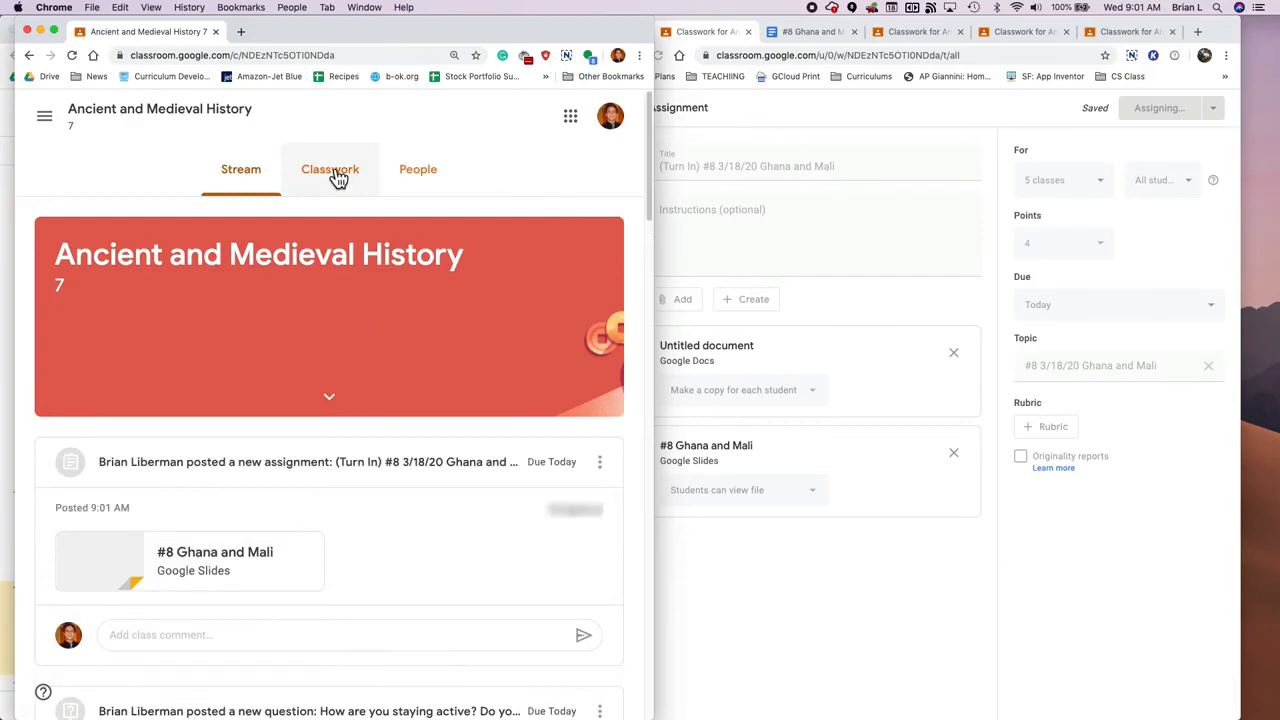
left_click(330, 168)
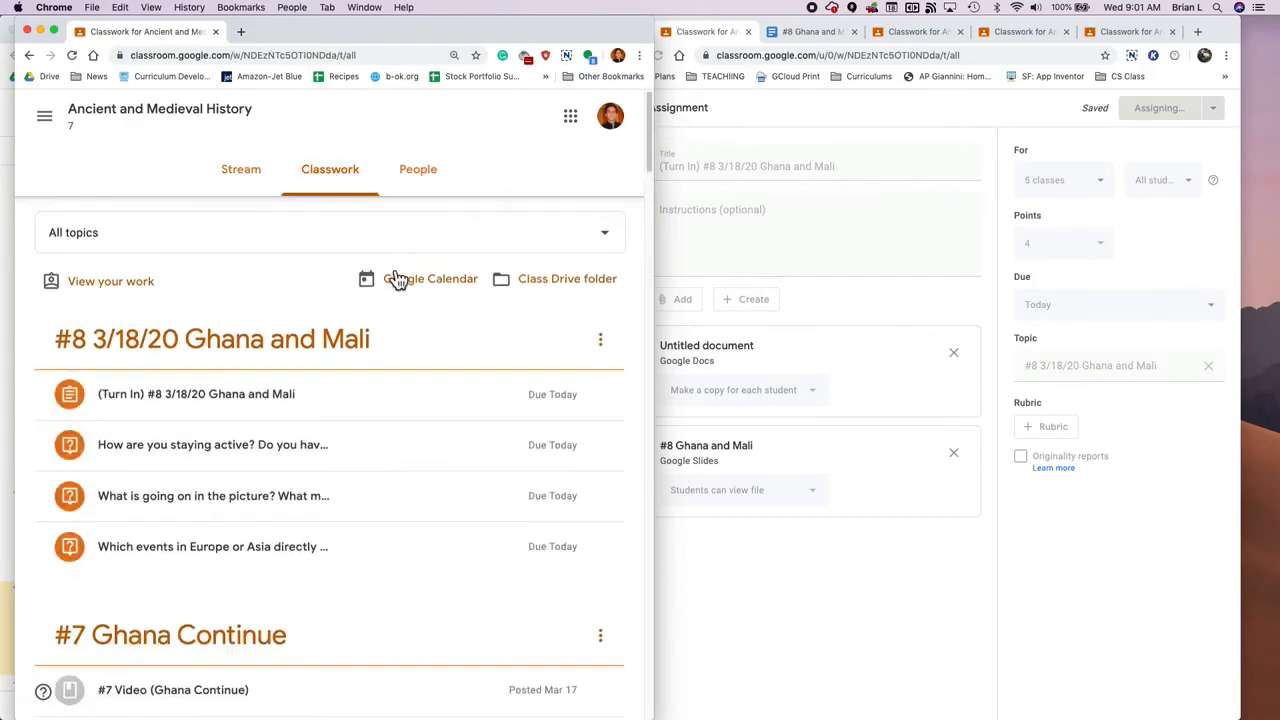
mouse_move(400, 516)
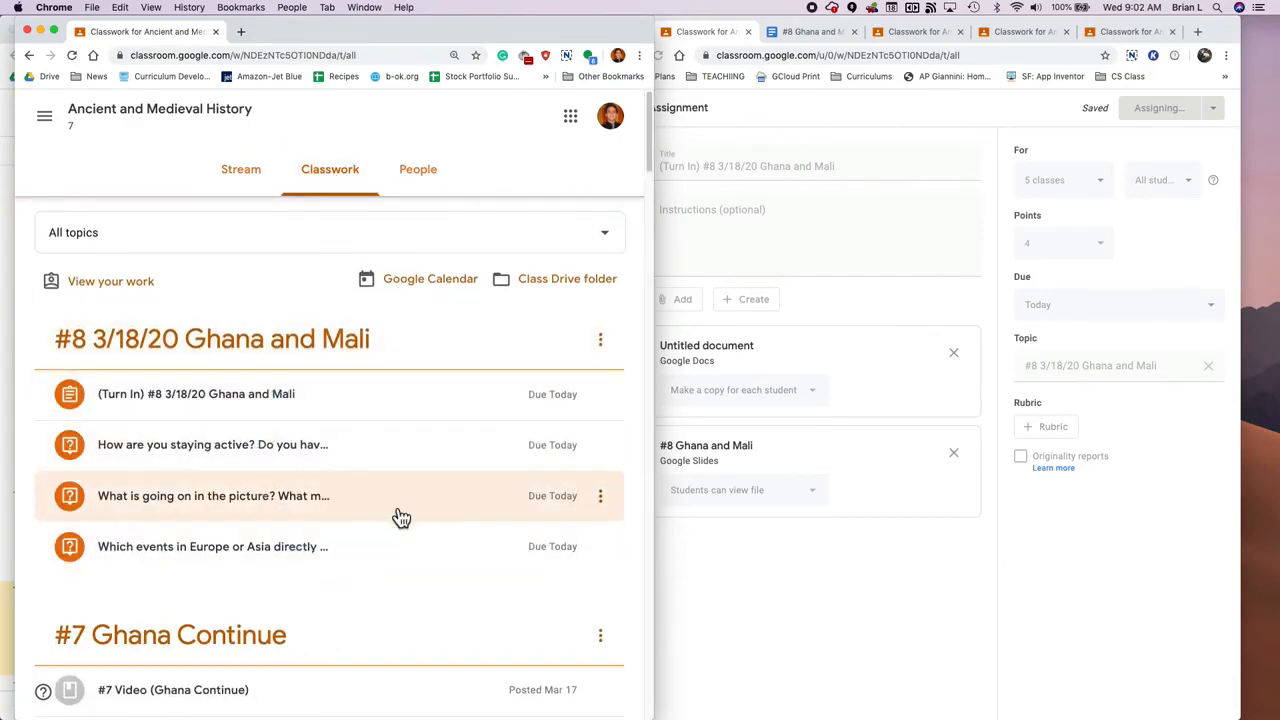
mouse_move(238, 362)
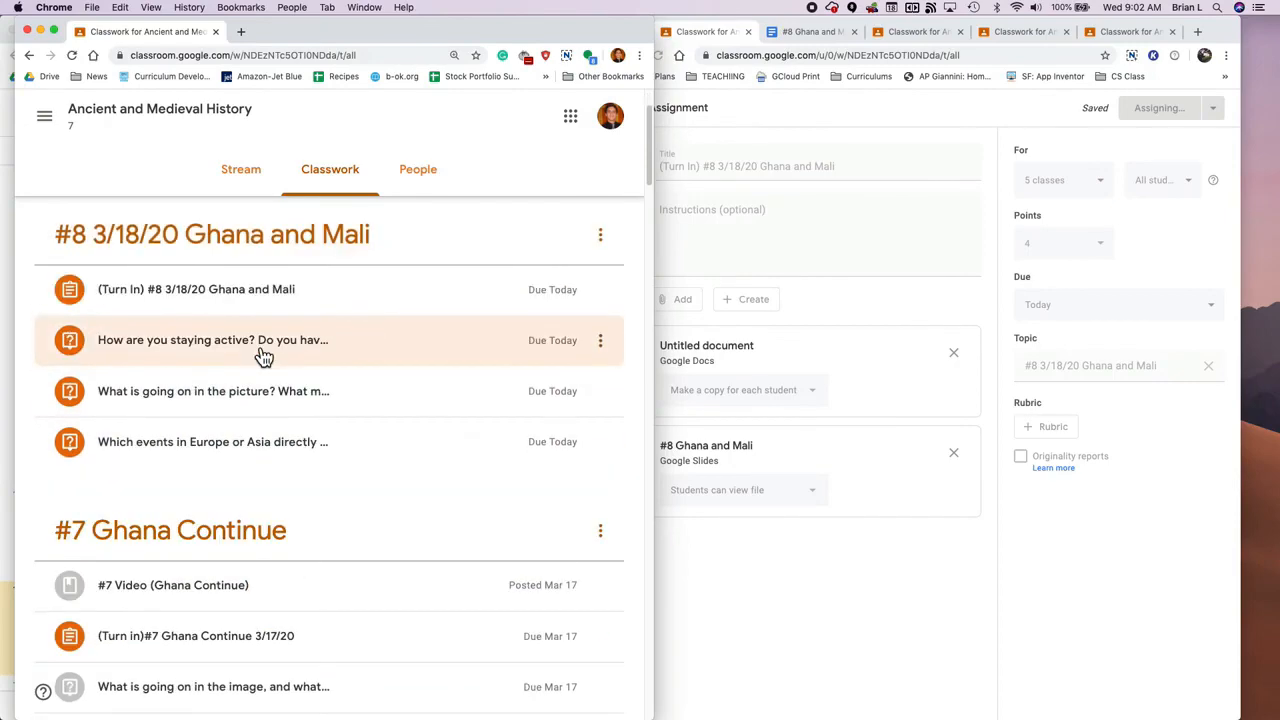
left_click(196, 288)
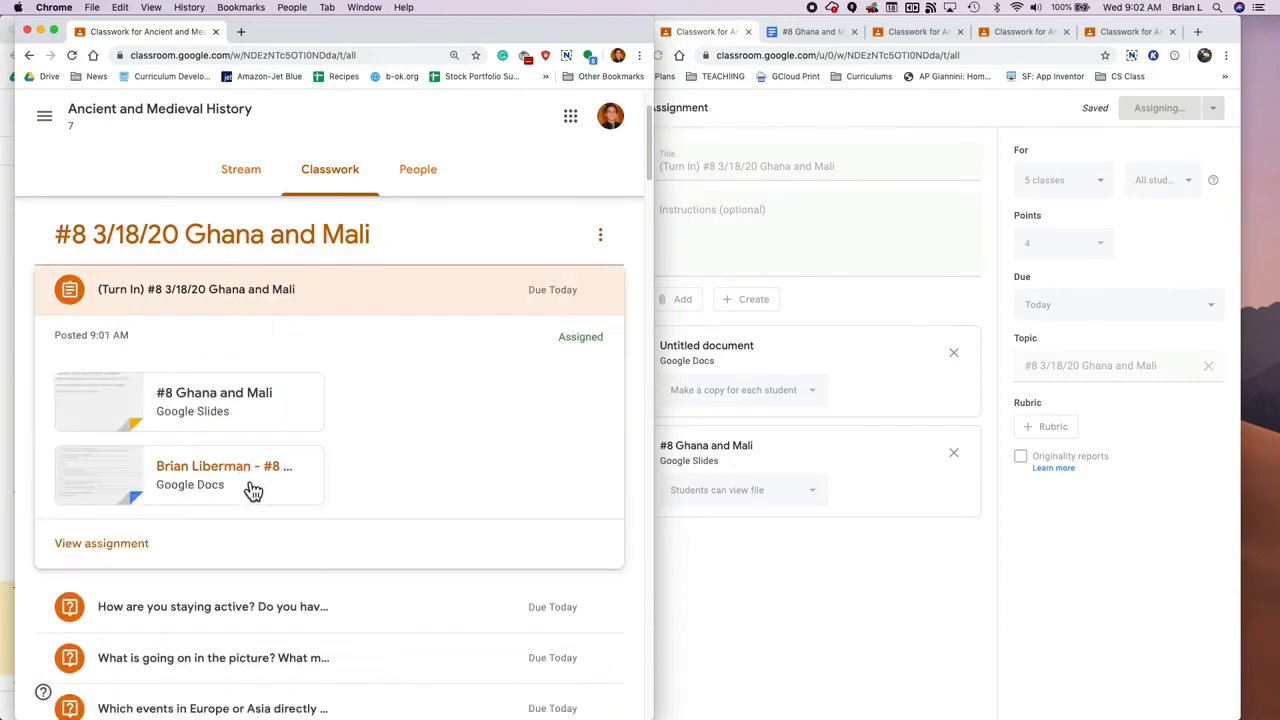